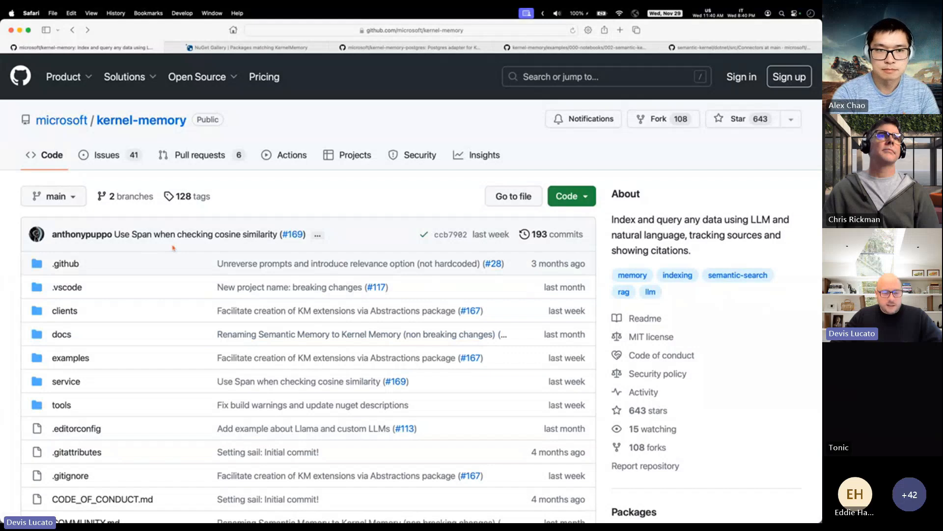
# Navigate into service/Service and view the appsettings.json configuration file
pyautogui.scroll(-3)
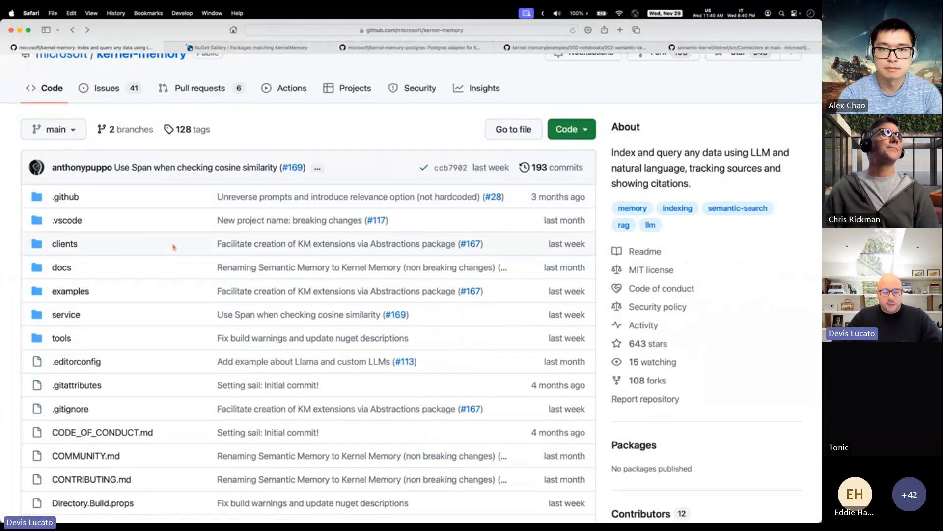
pyautogui.scroll(-3)
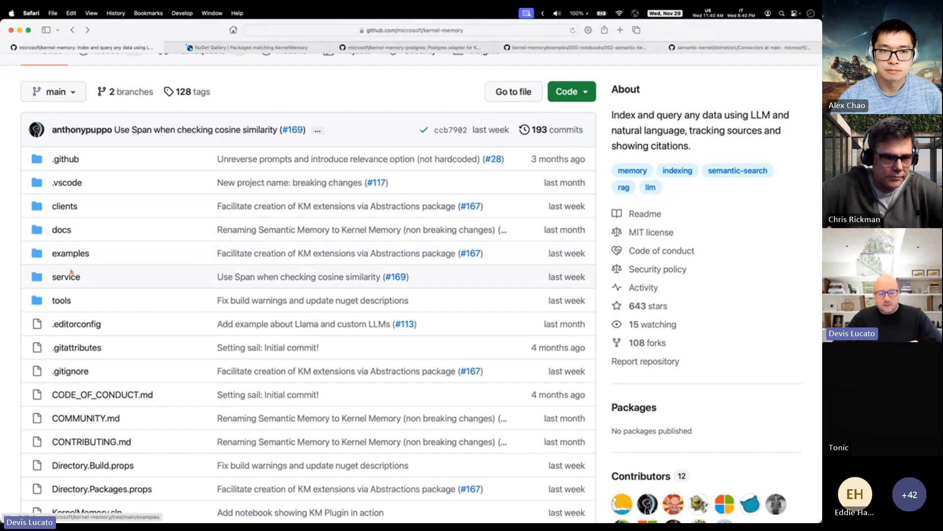
pyautogui.moveTo(216, 278)
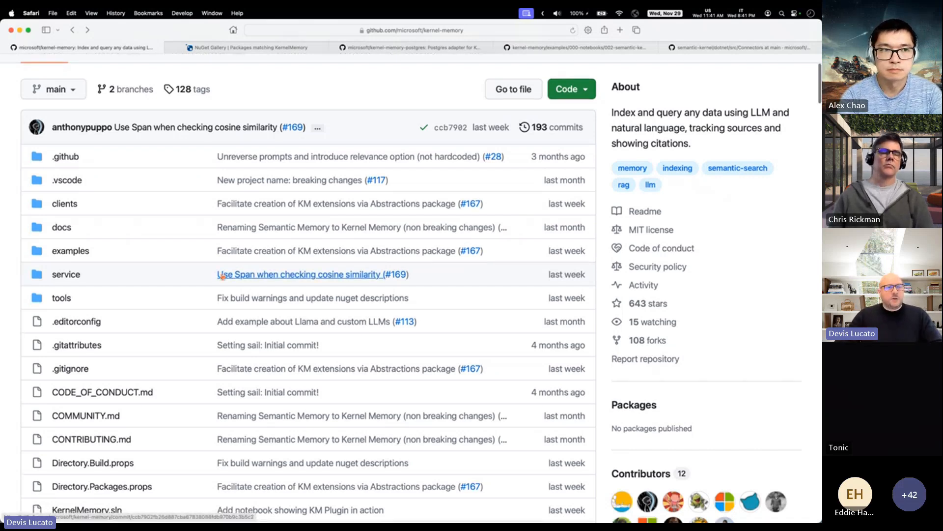
pyautogui.moveTo(155, 251)
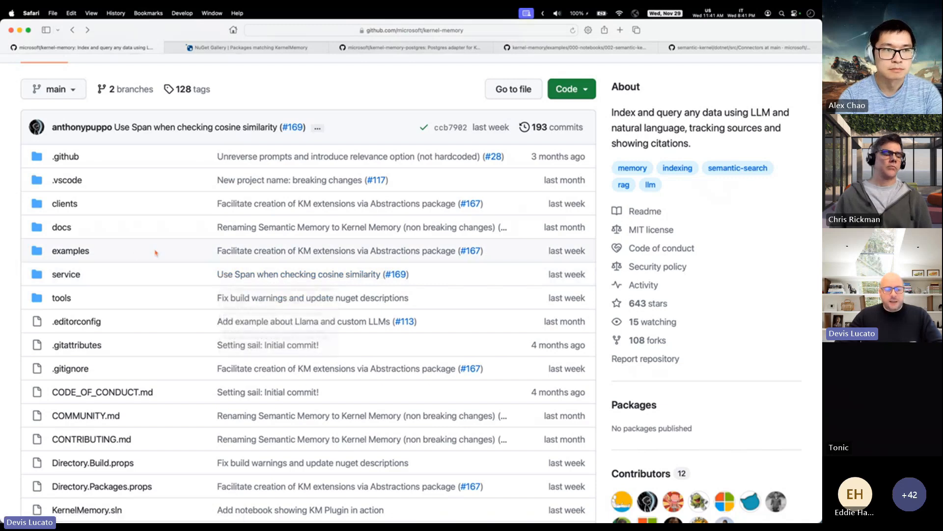
pyautogui.click(66, 274)
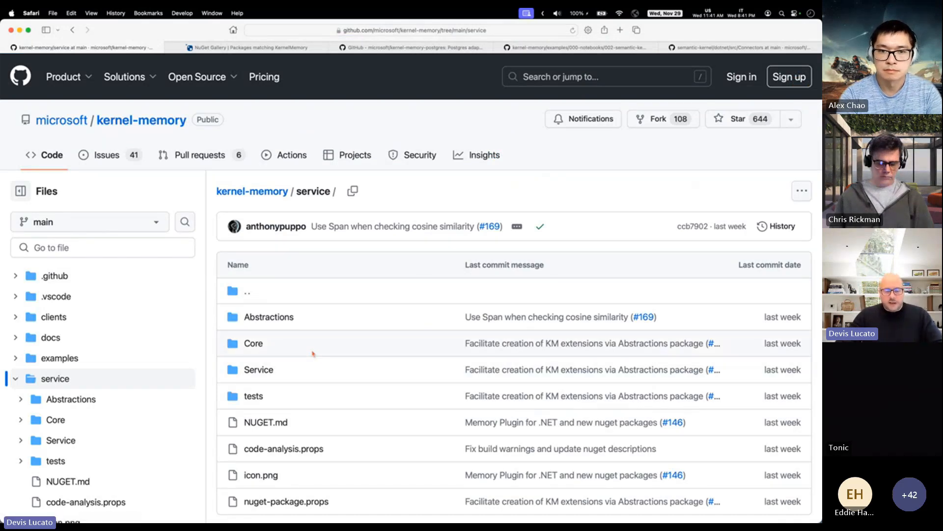
pyautogui.click(259, 369)
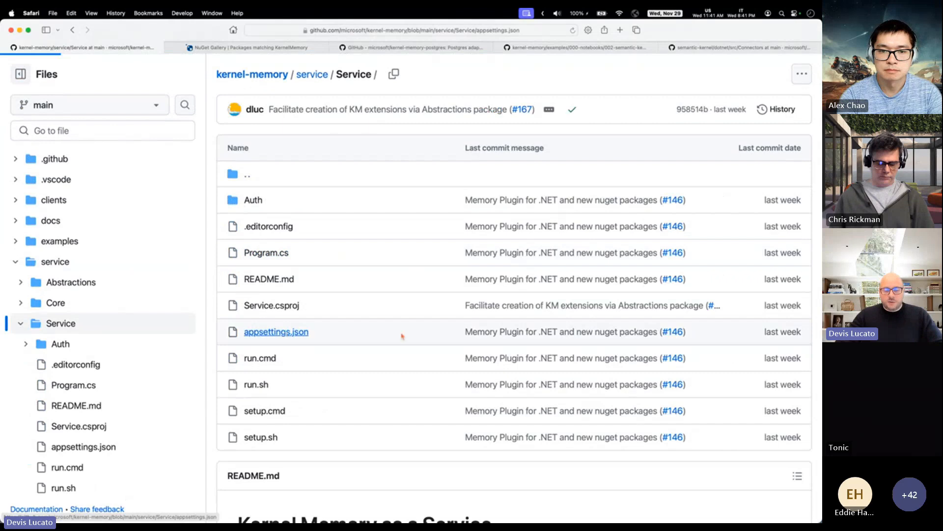
pyautogui.click(275, 331)
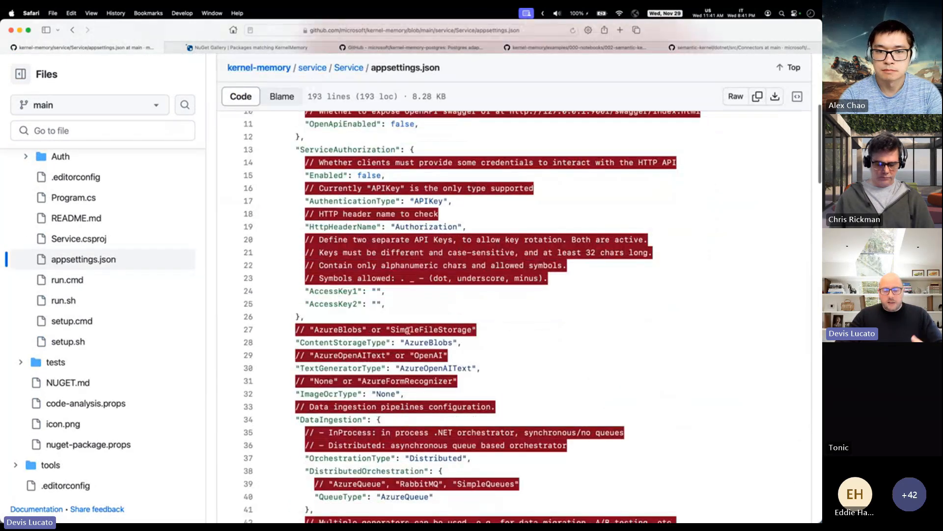
# Mark the two AccessKey setting lines, then go to the clients folder with dotnet and python
pyautogui.scroll(-3)
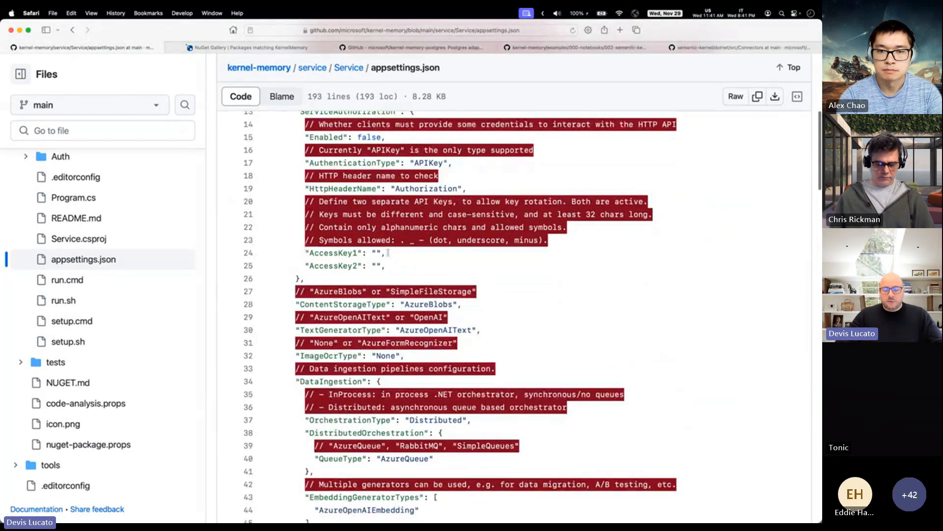
pyautogui.moveTo(307, 252); pyautogui.dragTo(388, 265)
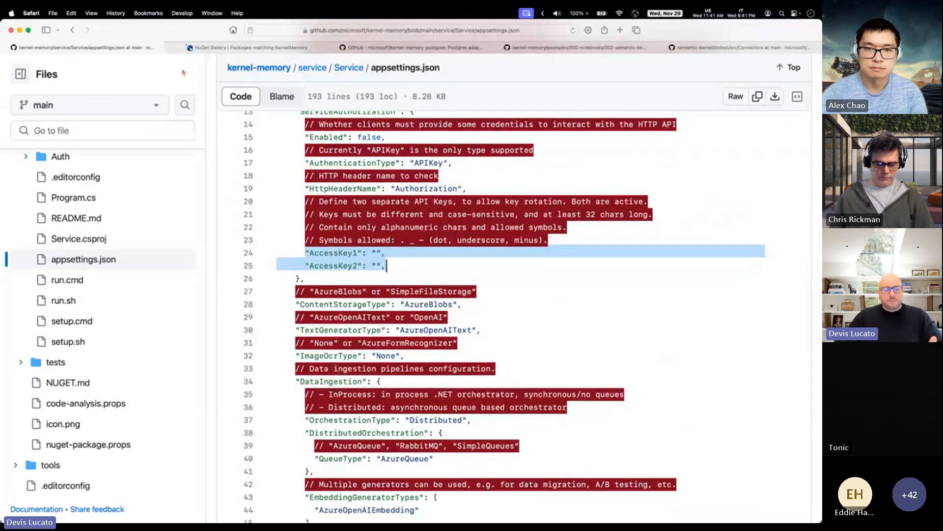
pyautogui.click(71, 31)
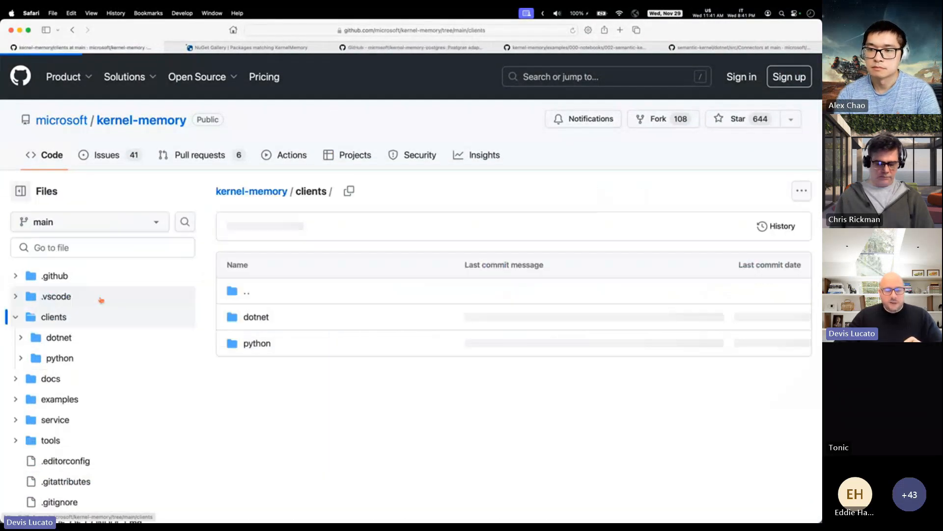
# View MemoryWebClient.cs under clients/dotnet/WebClient
pyautogui.click(255, 316)
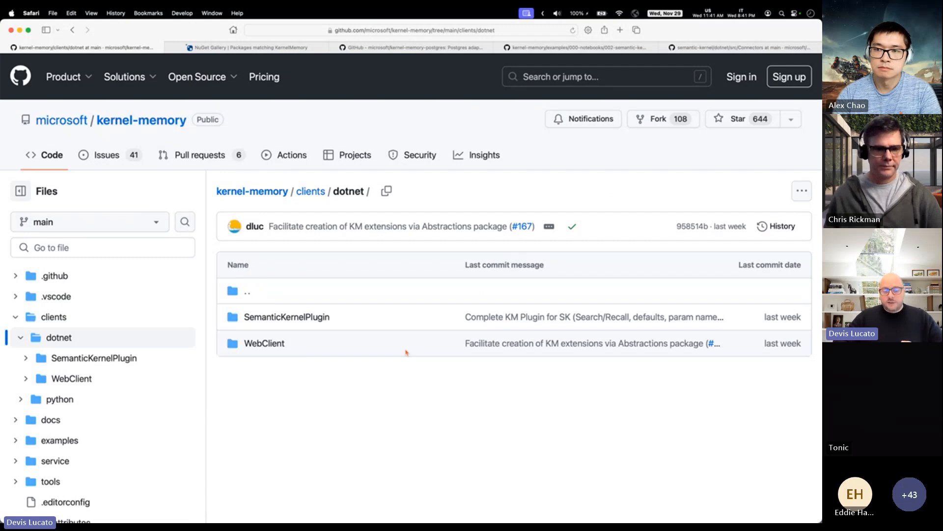
pyautogui.click(263, 343)
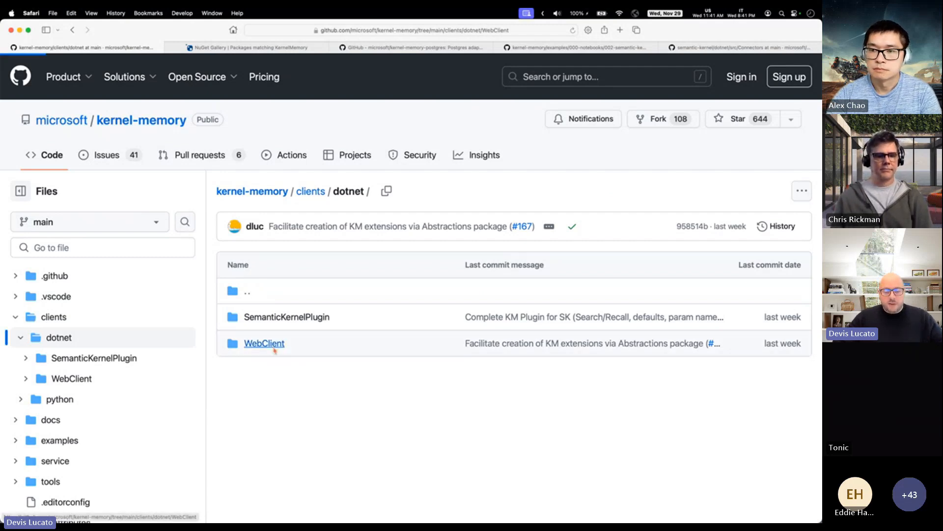
pyautogui.click(263, 343)
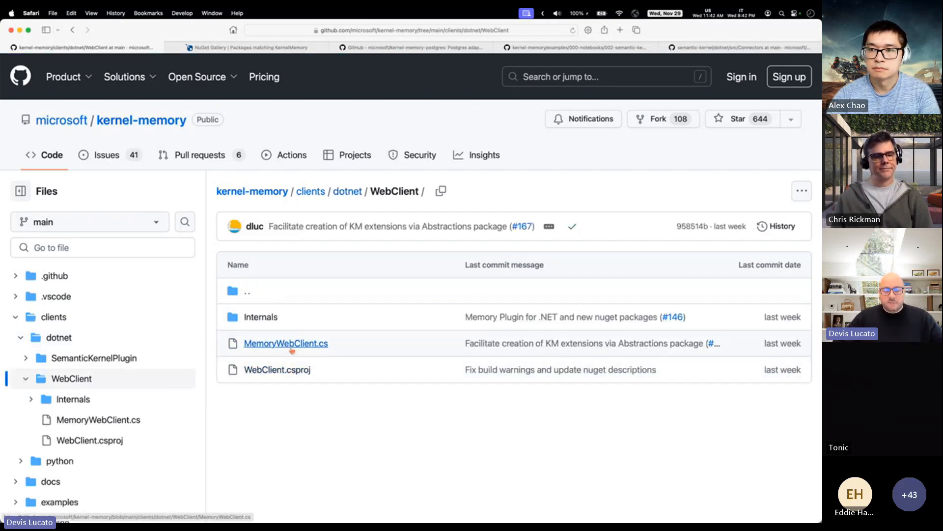
pyautogui.click(285, 343)
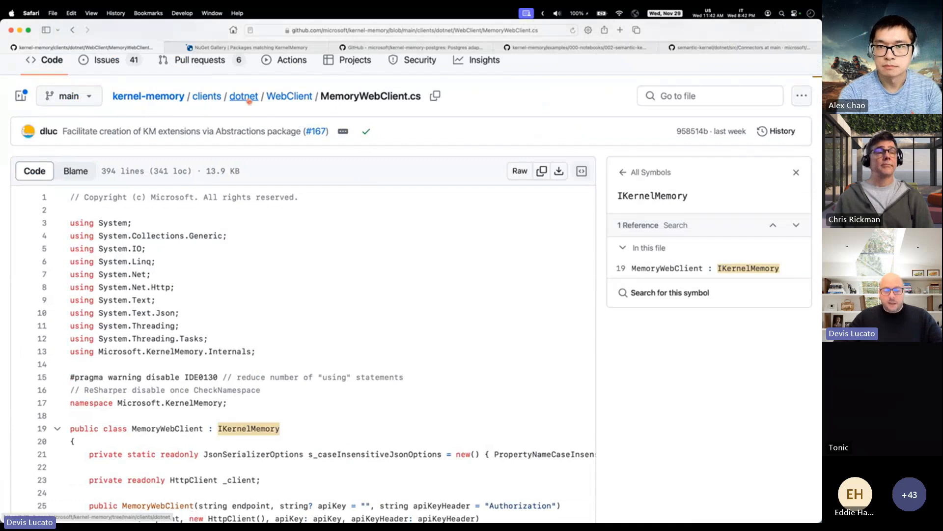
# Return to the dotnet folder and show the SemanticKernelPlugin folder
pyautogui.click(244, 96)
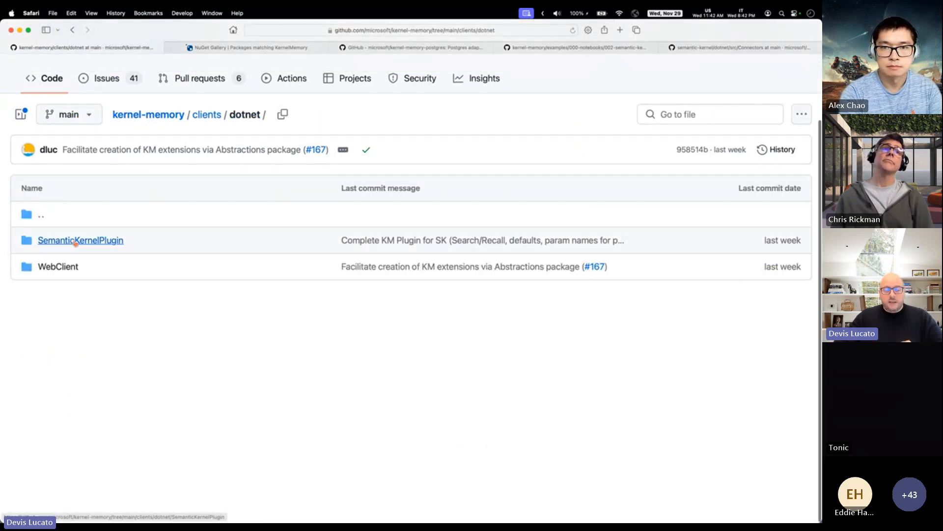
pyautogui.click(80, 240)
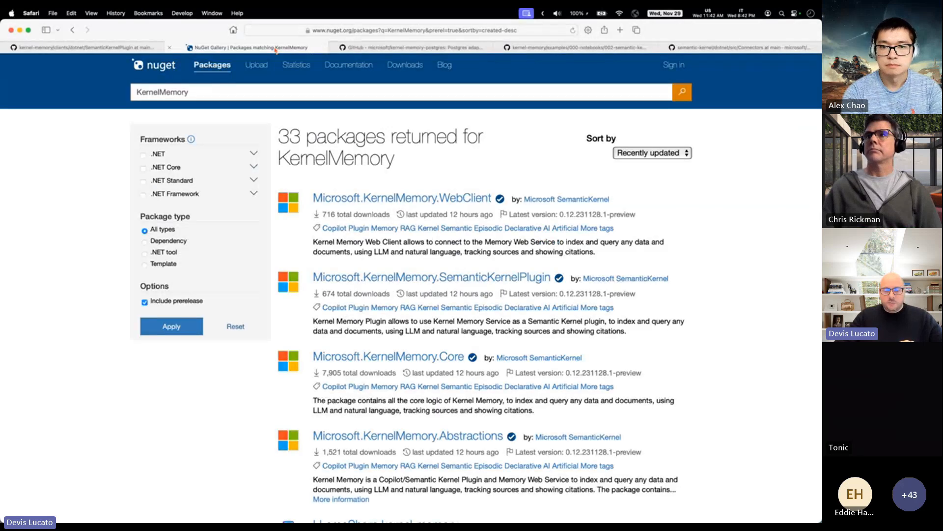
pyautogui.moveTo(710, 297)
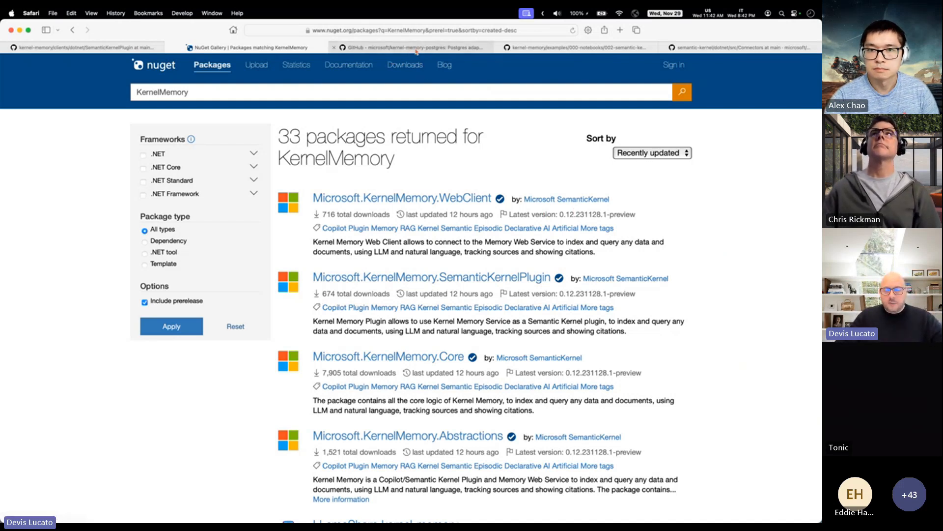
pyautogui.moveTo(411, 48)
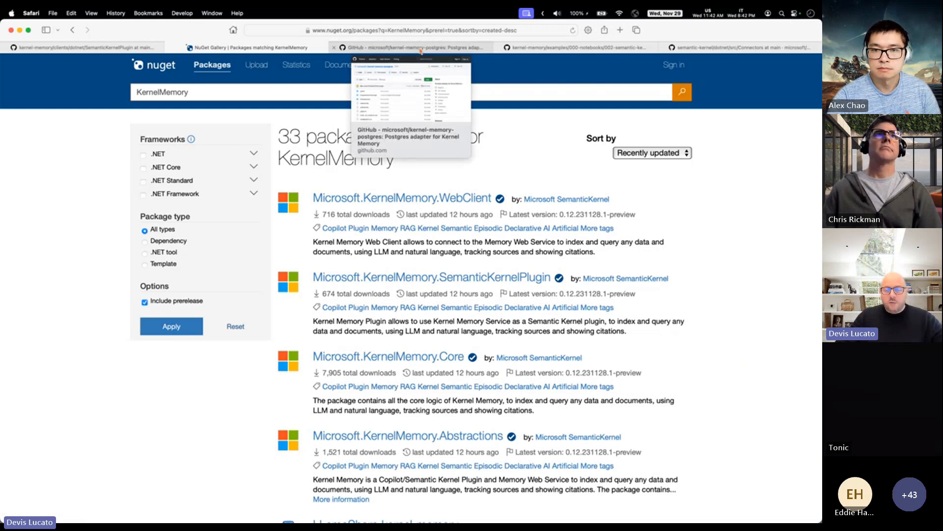
# In the kernel-memory-postgres repo, view PostgresMemoryStorage.csproj and return to its folder
pyautogui.click(411, 47)
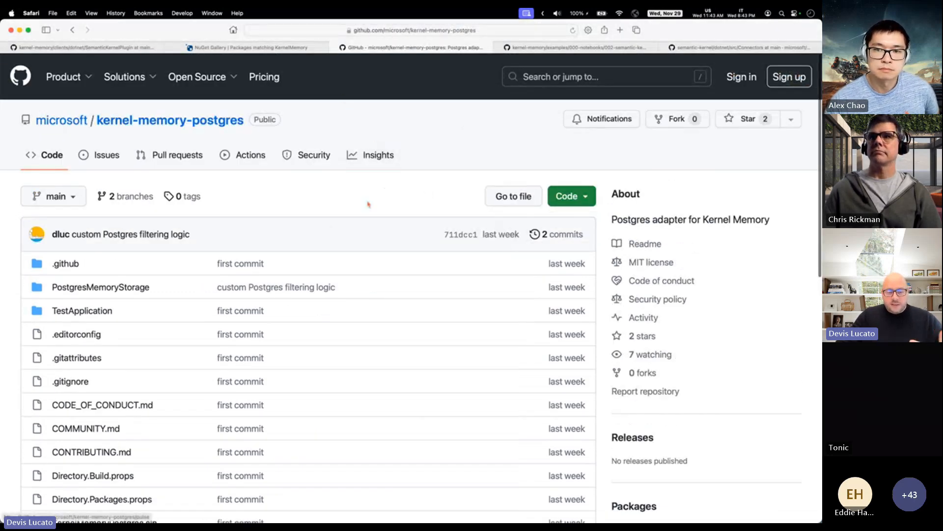
pyautogui.moveTo(100, 287)
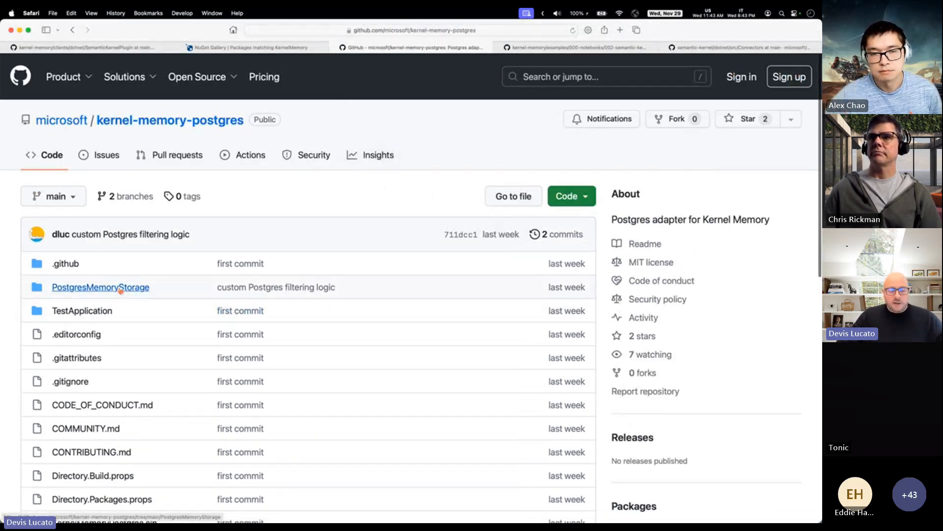
pyautogui.click(100, 286)
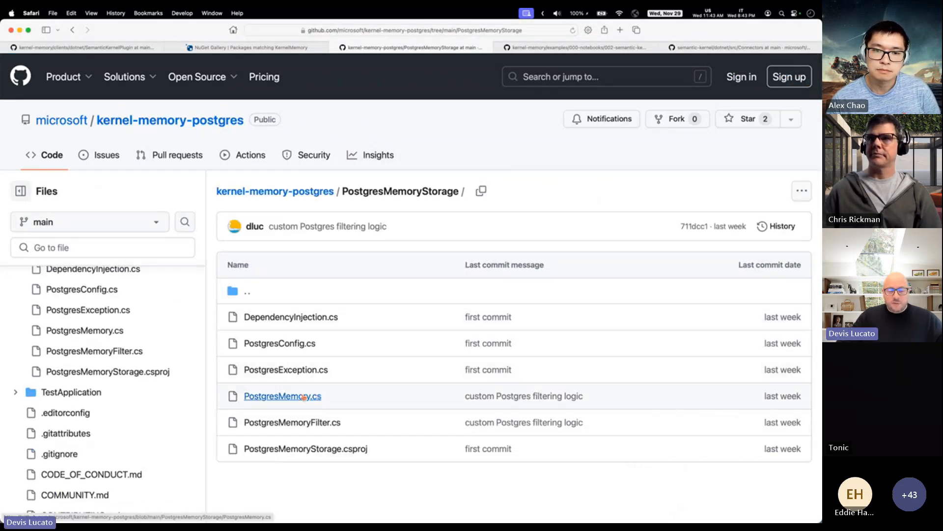
pyautogui.click(305, 448)
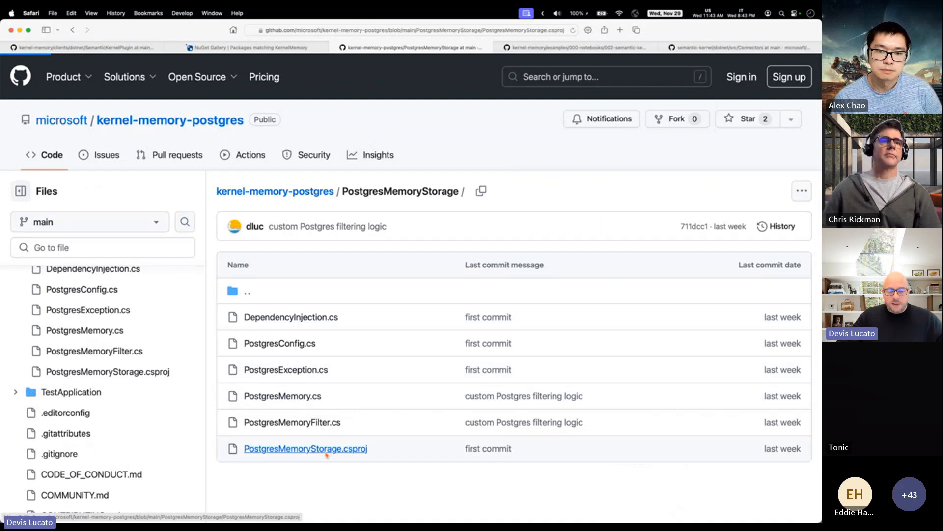
pyautogui.click(305, 448)
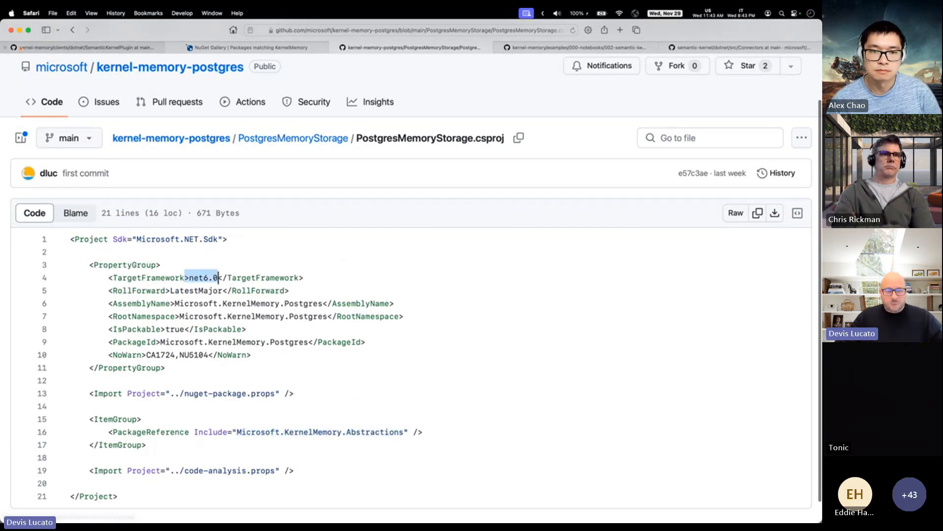
pyautogui.click(293, 138)
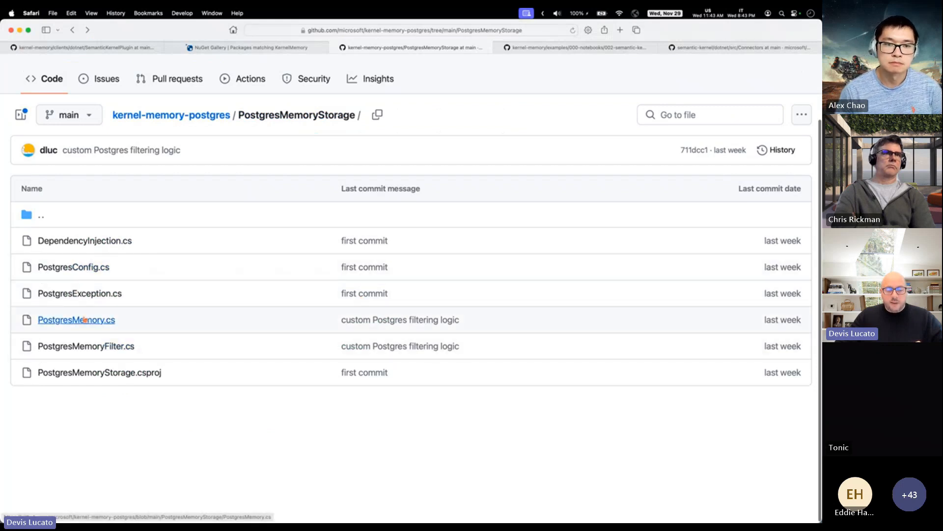
# Read PostgresMemory.cs and its IVectorDb references, then return to the PostgresMemoryStorage listing
pyautogui.click(76, 319)
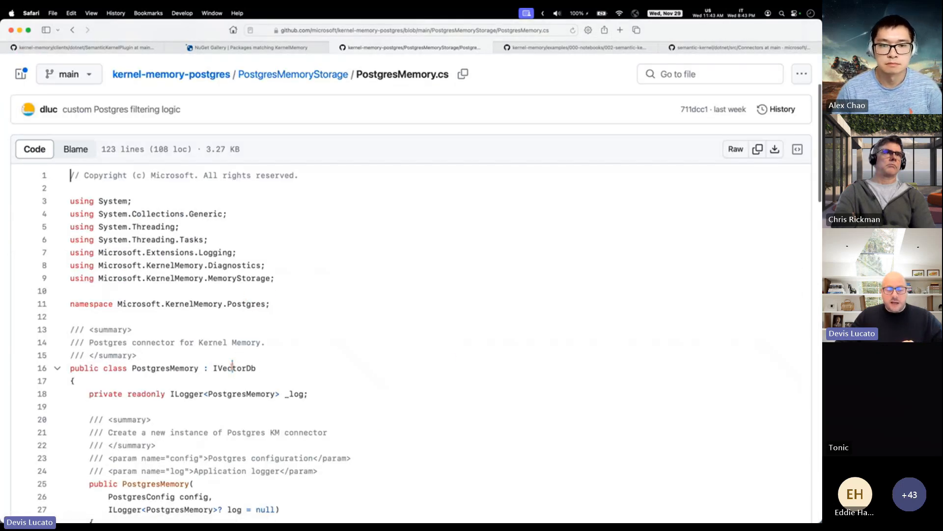
pyautogui.click(234, 368)
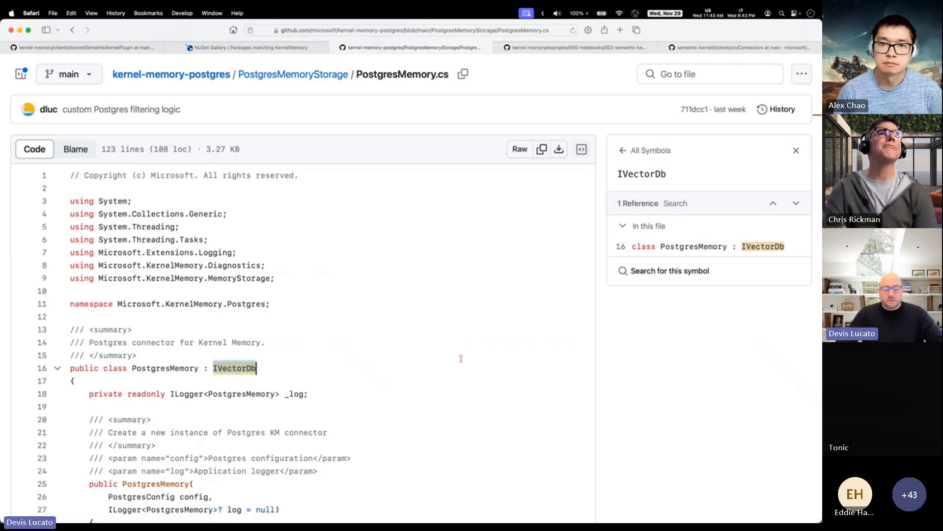
pyautogui.scroll(-3)
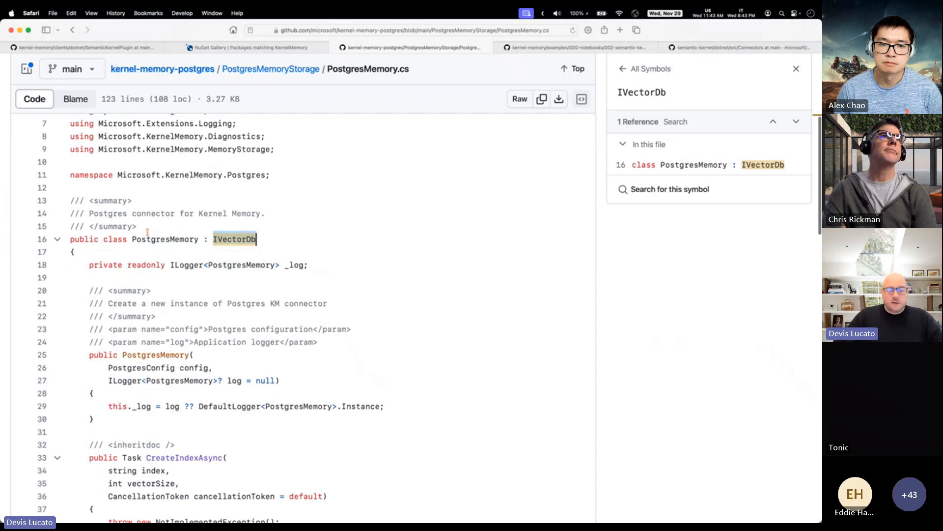
pyautogui.doubleClick(165, 238)
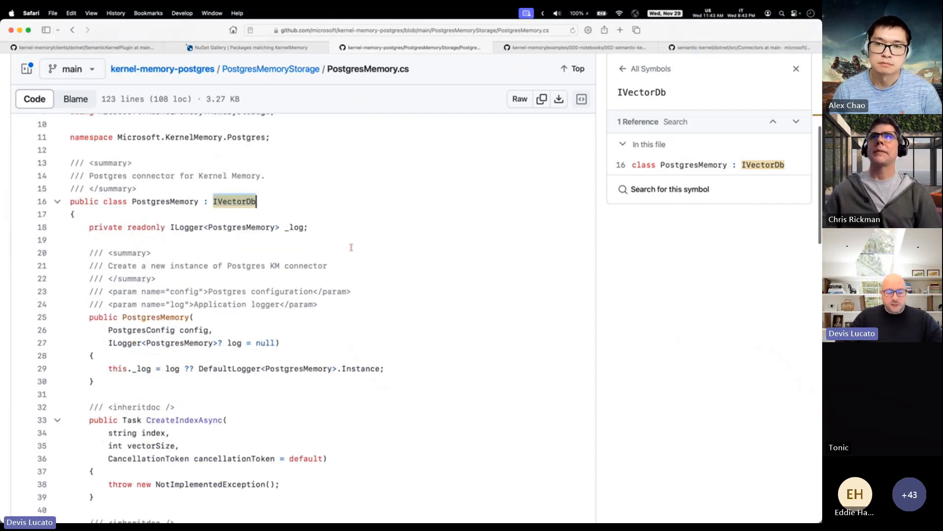
pyautogui.scroll(-3)
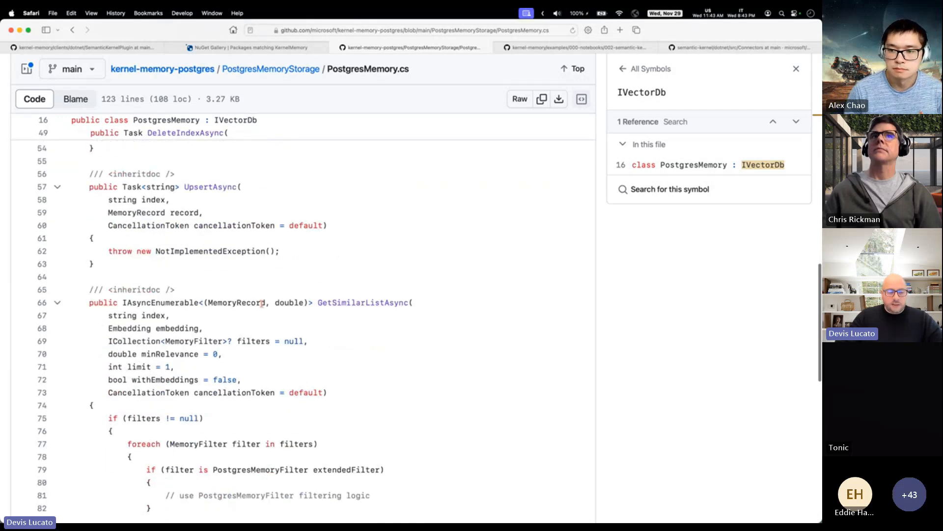
pyautogui.scroll(-3)
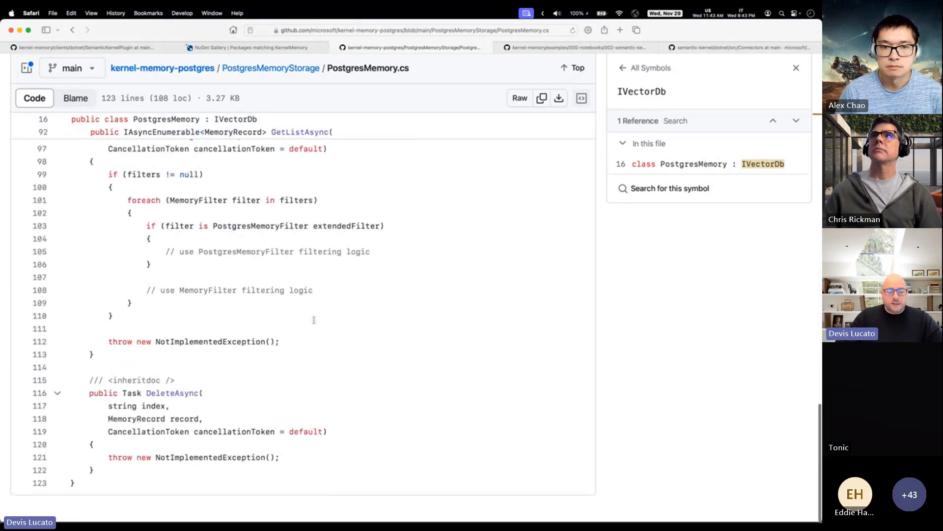
pyautogui.click(58, 133)
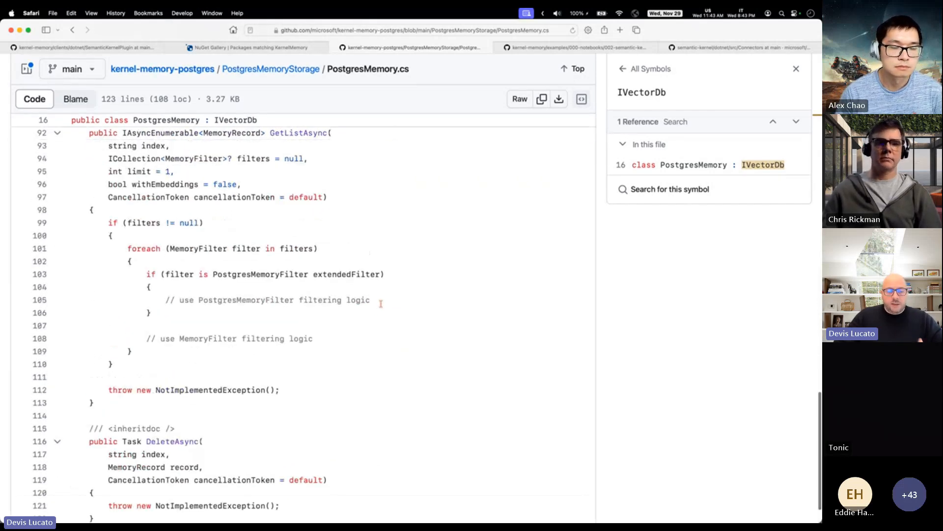
pyautogui.click(270, 69)
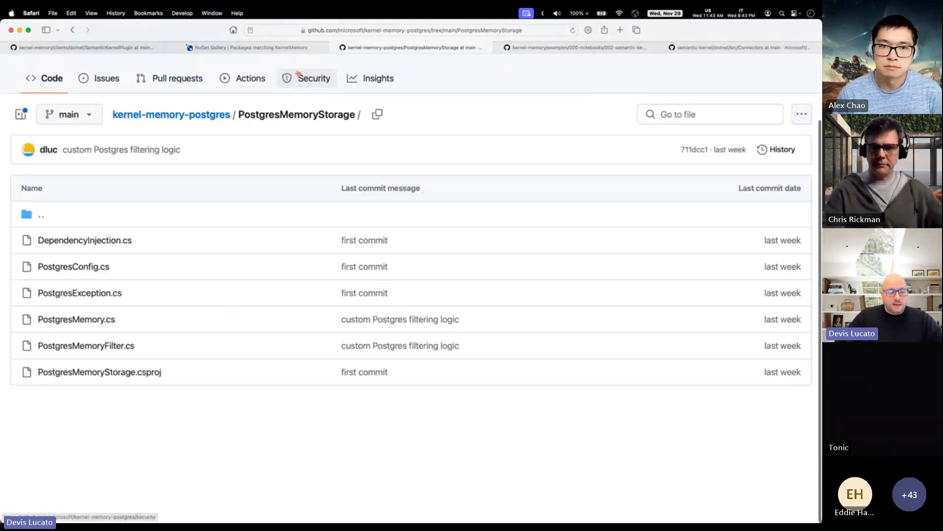
# Read DependencyInjection.cs and list where AddPostgresAsVectorDb is defined and used
pyautogui.click(84, 240)
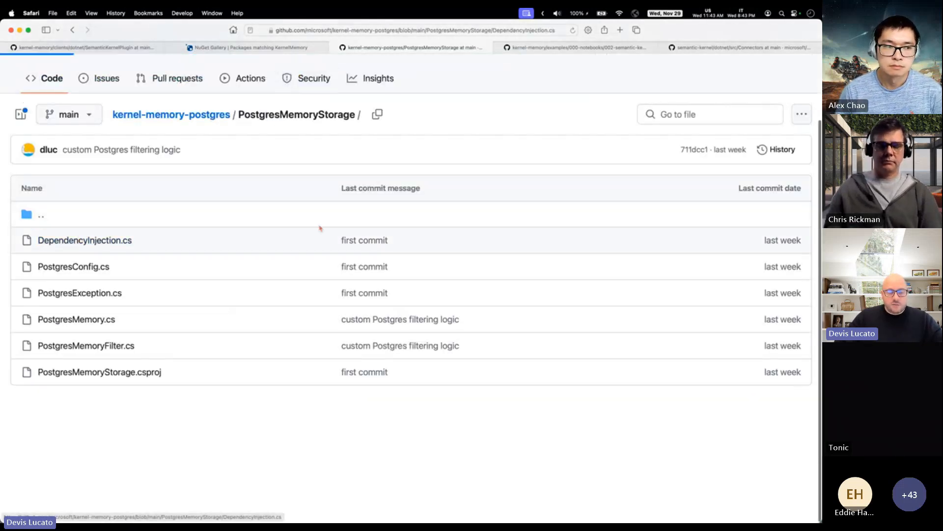
pyautogui.click(84, 240)
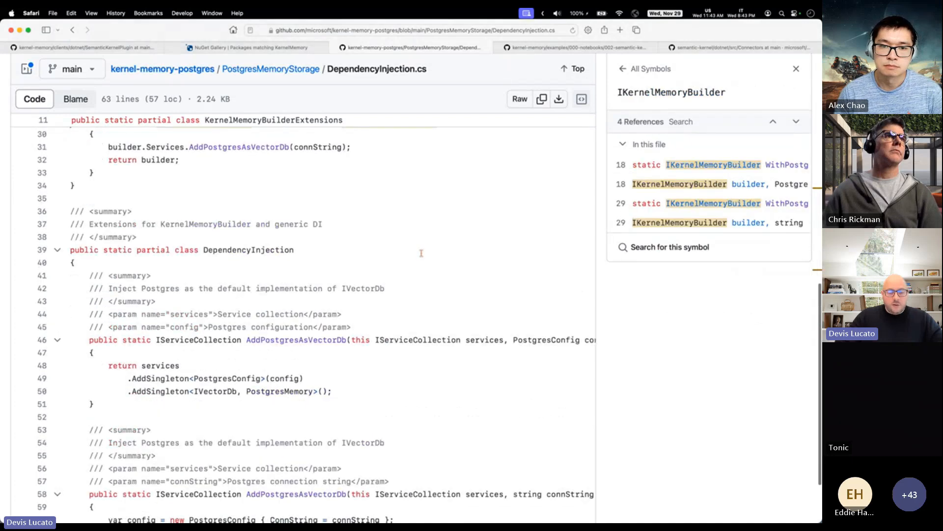
pyautogui.scroll(-3)
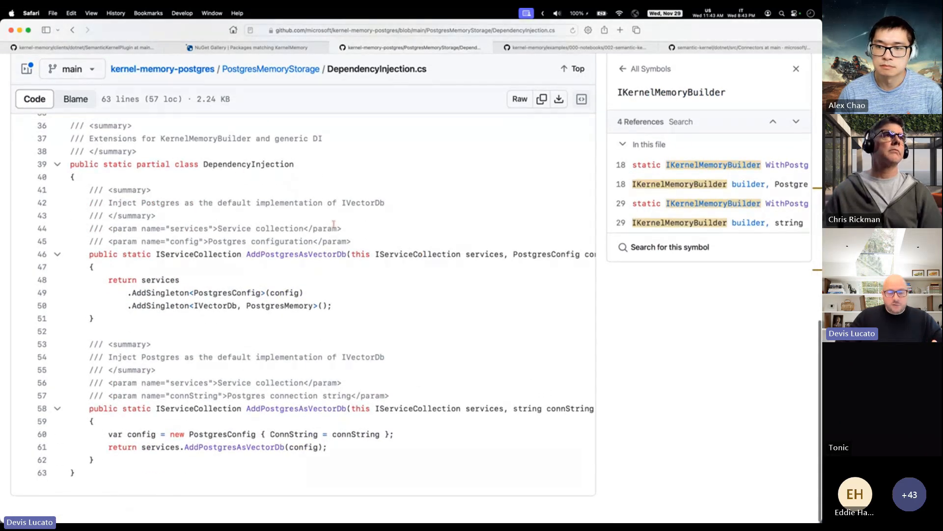
pyautogui.click(296, 253)
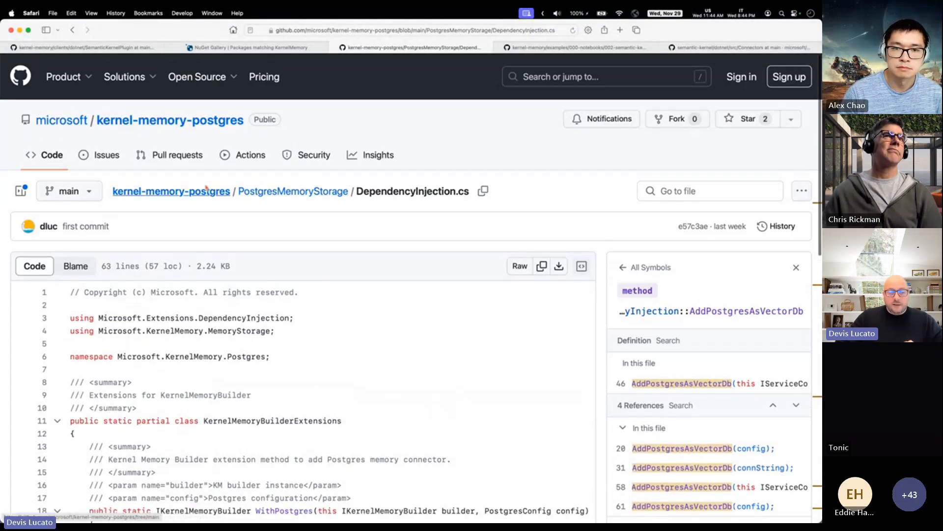
# Browse semantic-kernel's memory Connectors list, then return to the kernel-memory-postgres home page
pyautogui.click(170, 192)
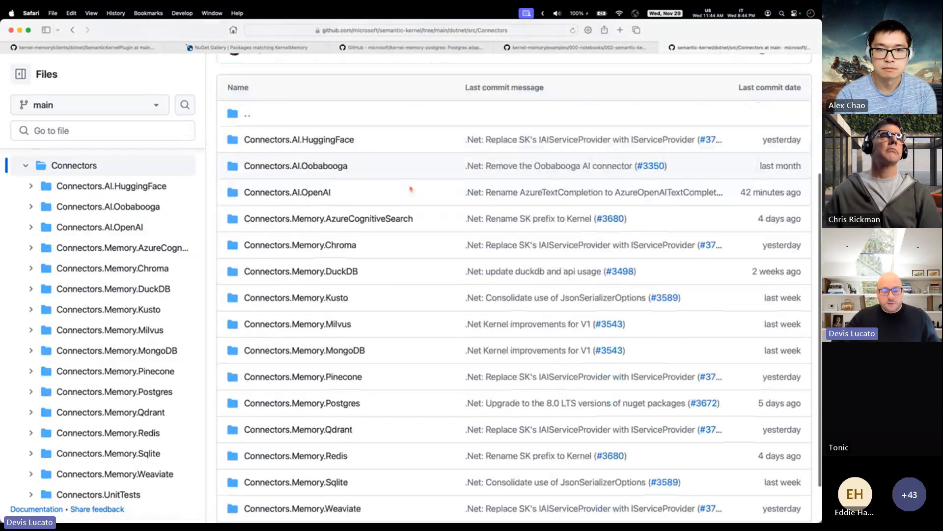
pyautogui.scroll(-3)
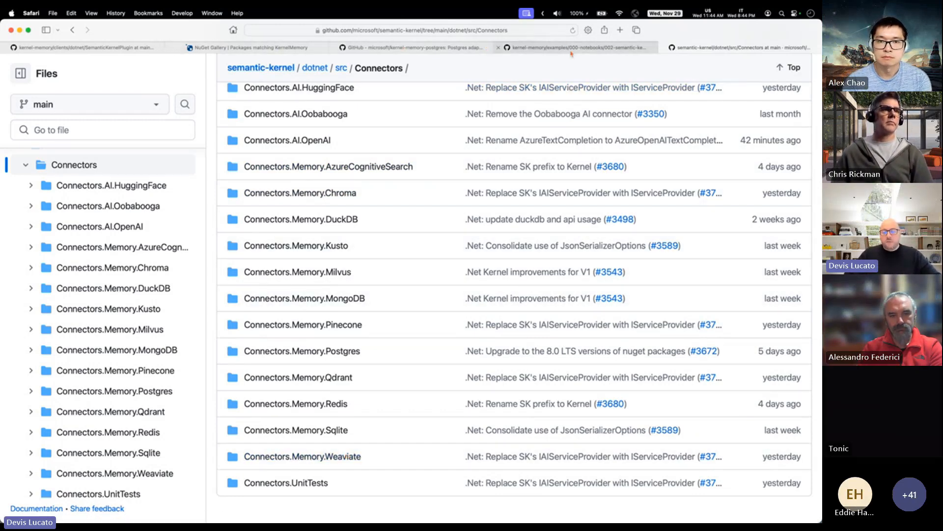
pyautogui.click(415, 48)
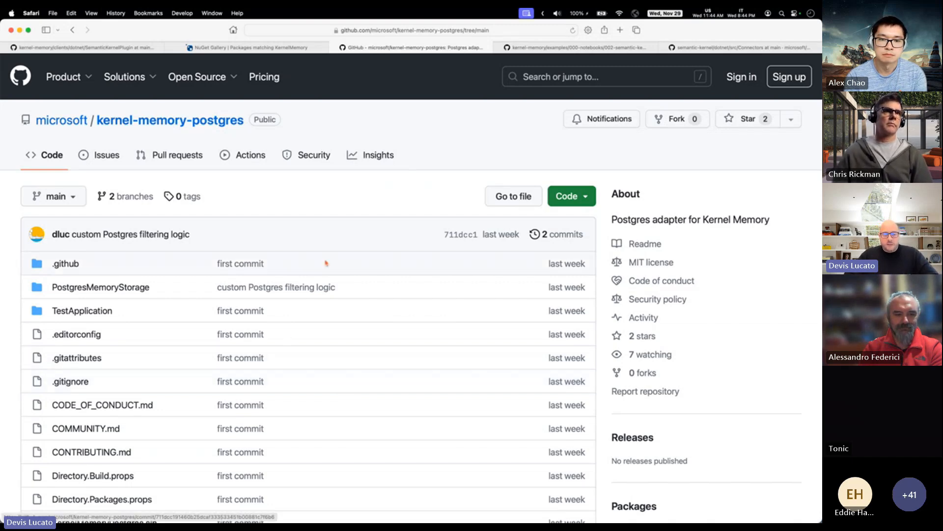
# Scroll through the 33 KernelMemory packages: WebClient, SemanticKernelPlugin, Core, Abstractions and community ones
pyautogui.click(252, 47)
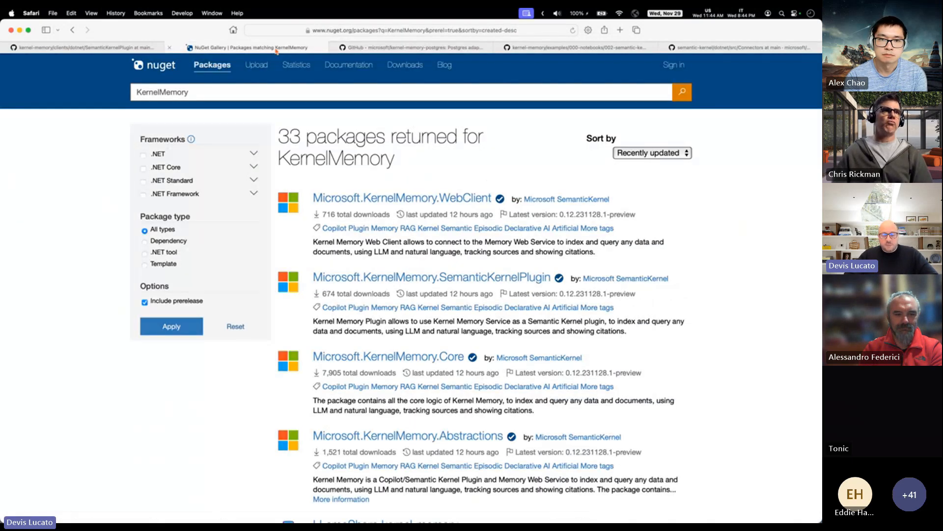
pyautogui.scroll(-3)
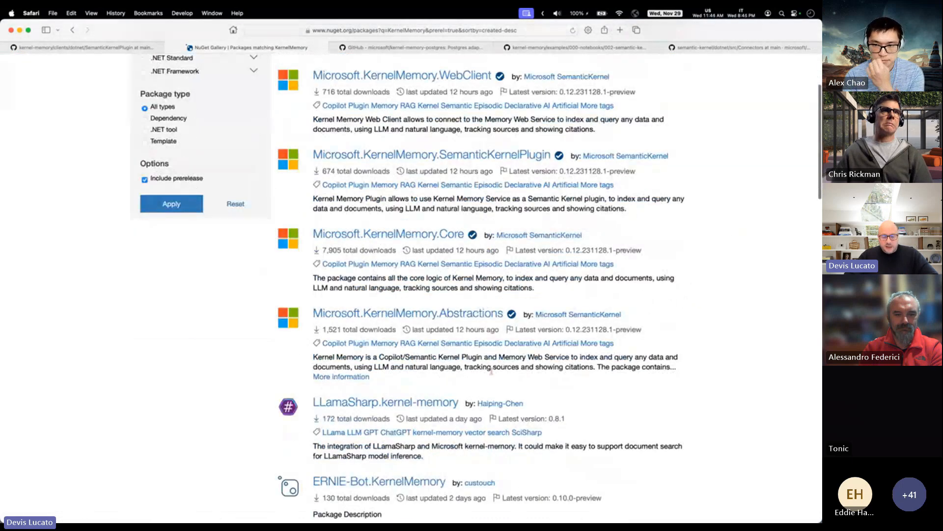
pyautogui.moveTo(385, 402)
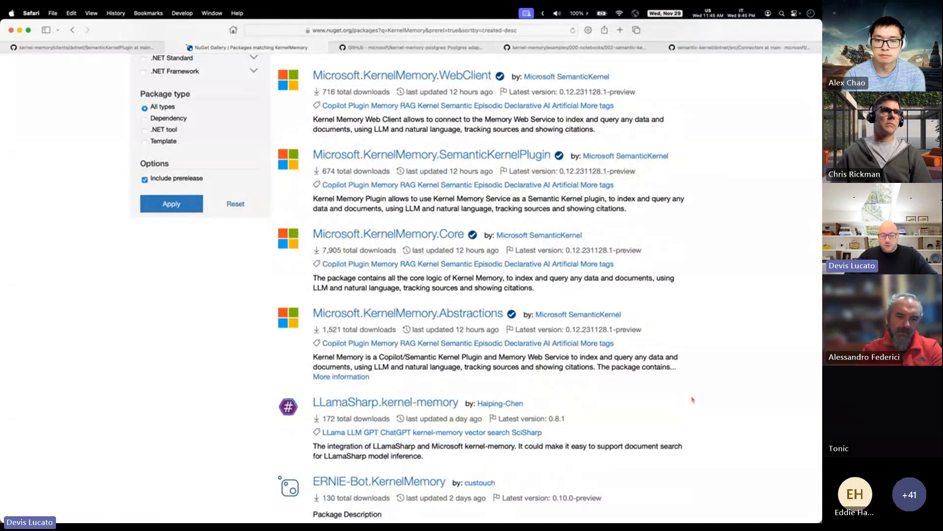
pyautogui.scroll(3)
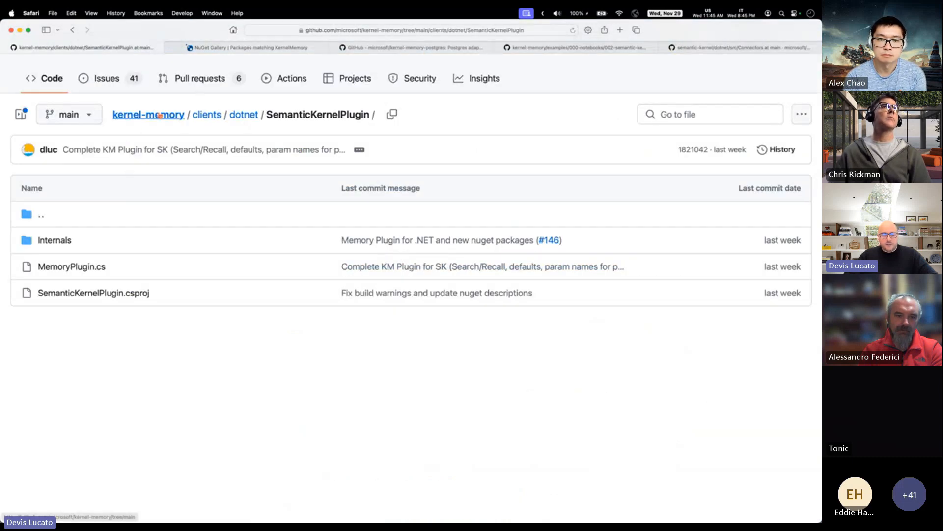
# Read the kernel-memory README's .NET packages, supported data formats and backends sections
pyautogui.click(148, 114)
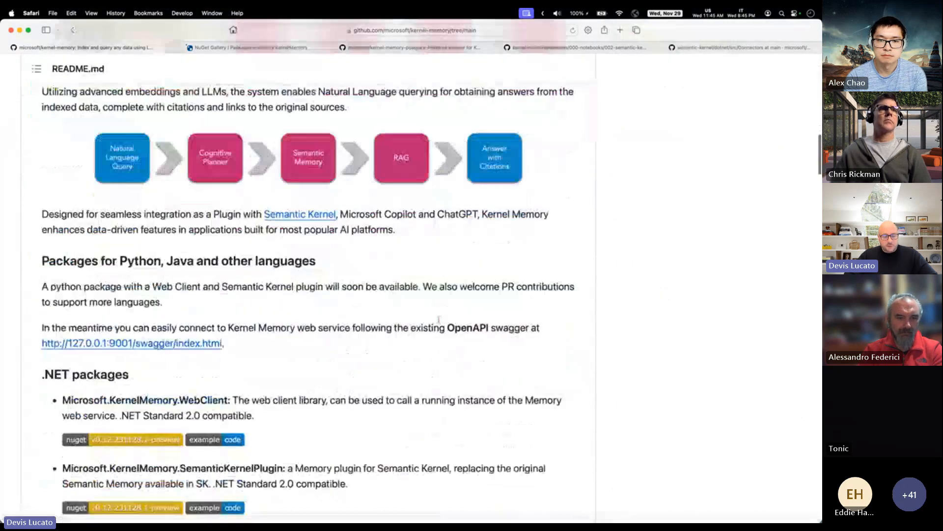
pyautogui.scroll(-3)
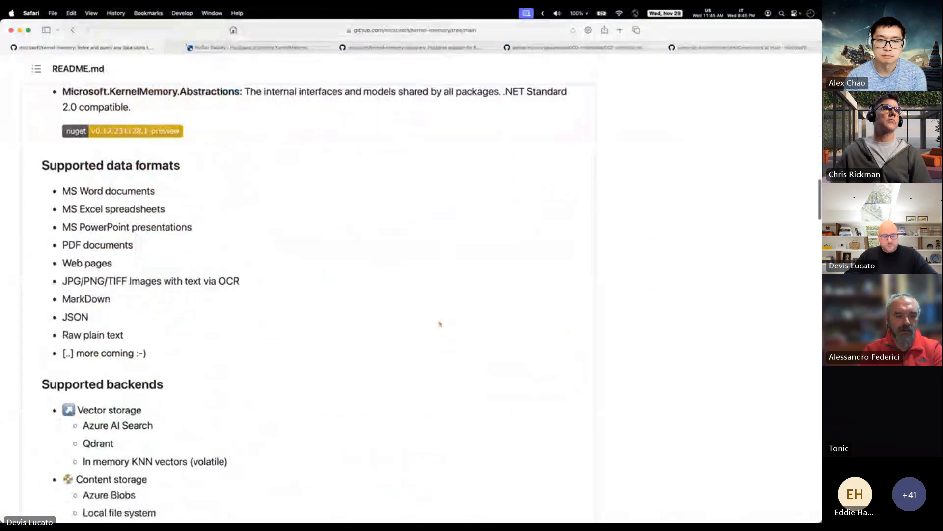
pyautogui.scroll(-3)
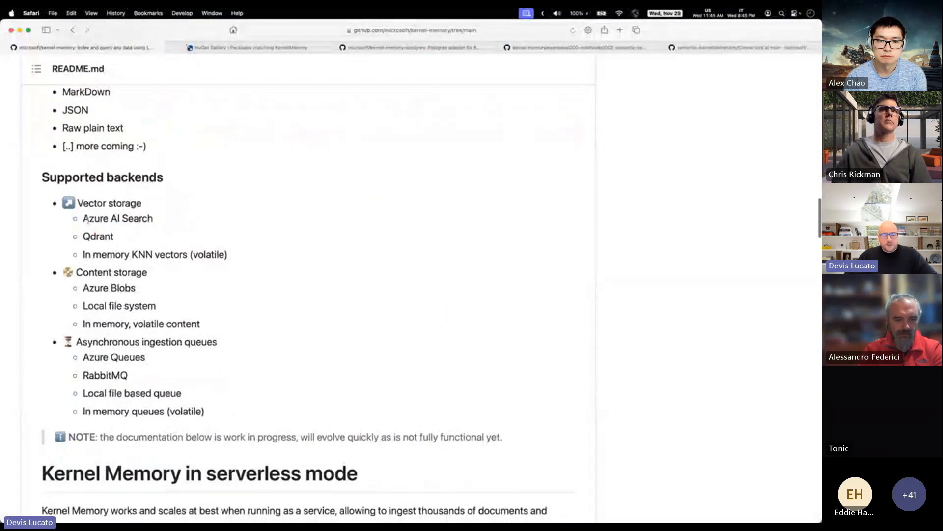
pyautogui.moveTo(91, 218); pyautogui.dragTo(227, 254)
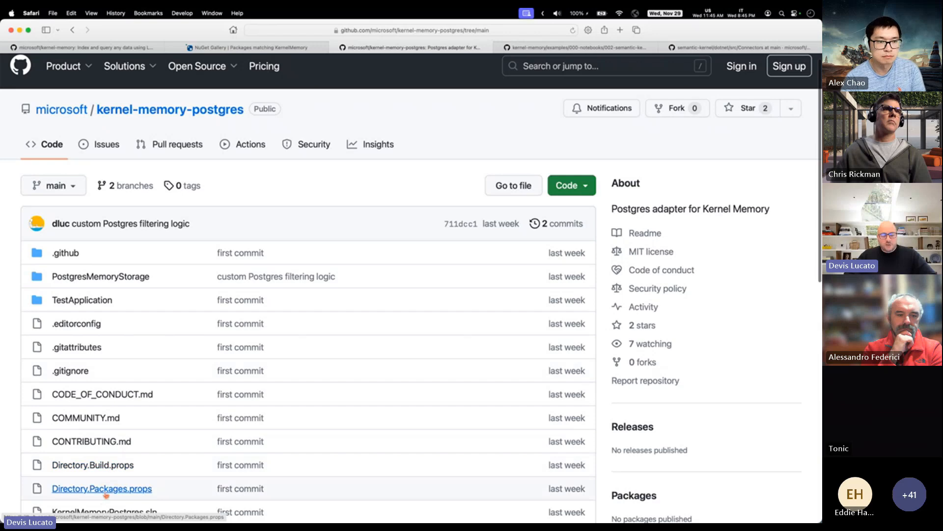
# View Directory.Packages.props and mark the Microsoft.KernelMemory.Abstractions 0.12.231122.1-preview reference
pyautogui.click(101, 488)
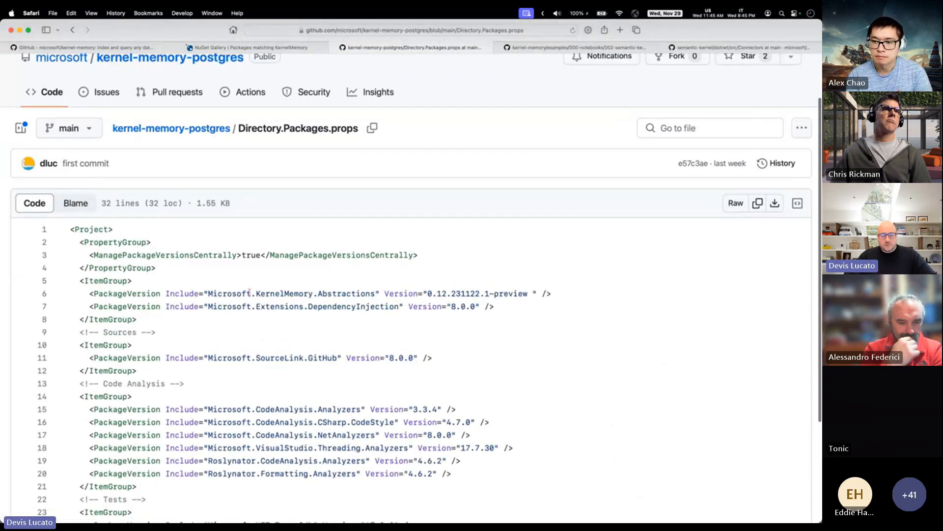
pyautogui.doubleClick(289, 293)
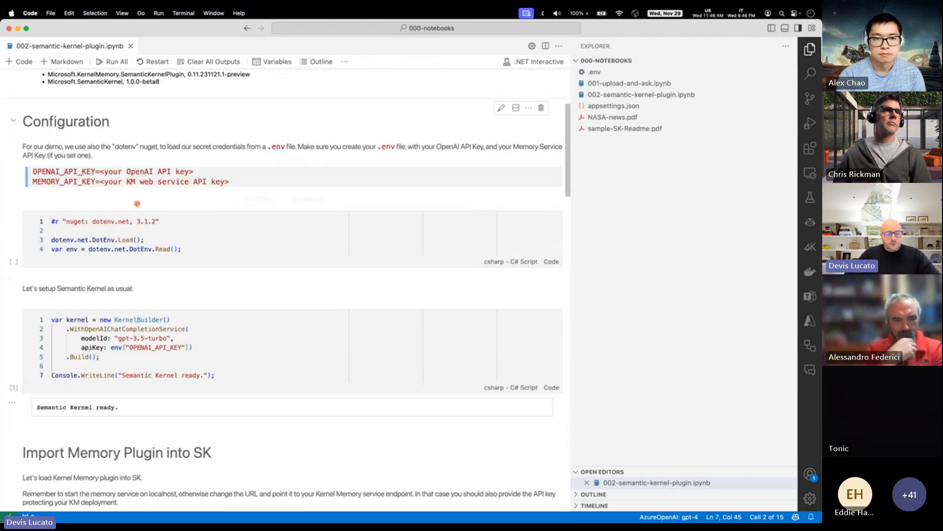
# Highlight the MemoryPlugin creation line and its waitForIngestionToComplete argument in the import cell
pyautogui.scroll(-3)
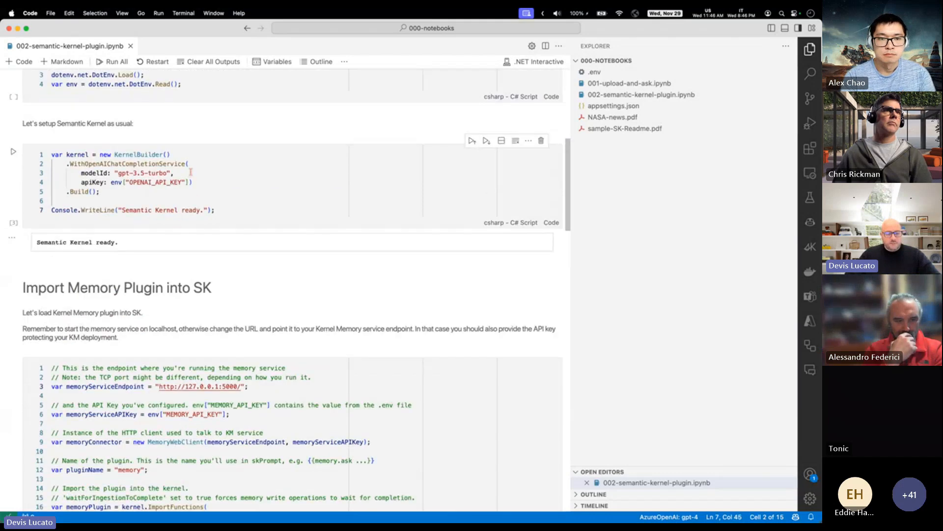
pyautogui.moveTo(68, 154); pyautogui.dragTo(102, 192)
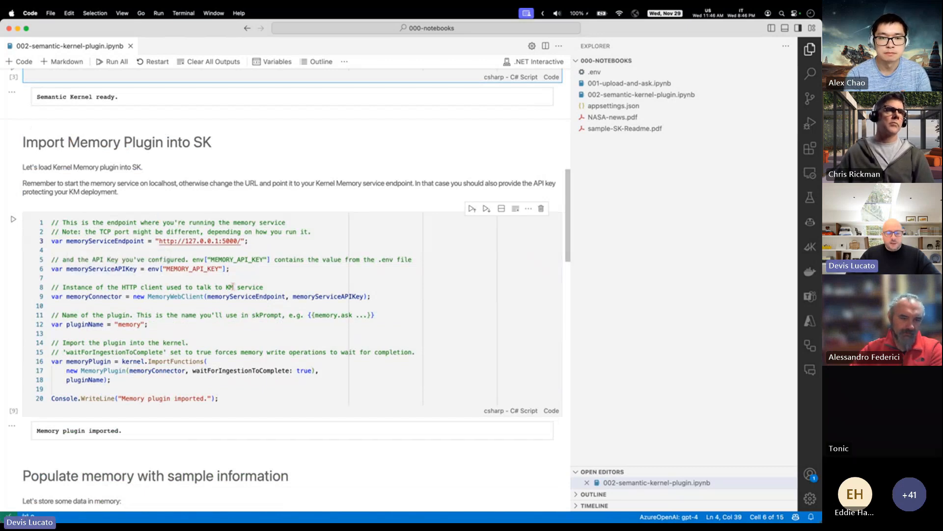
pyautogui.doubleClick(201, 241)
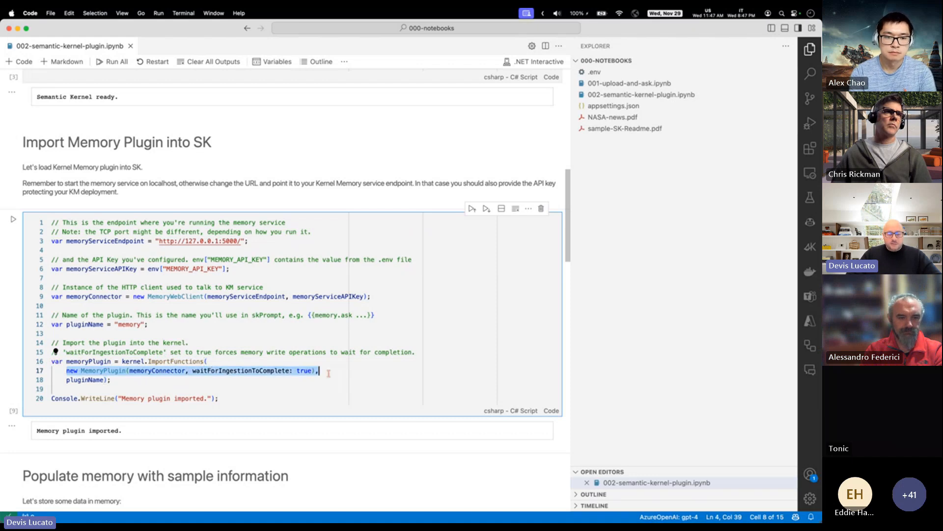
pyautogui.doubleClick(100, 370)
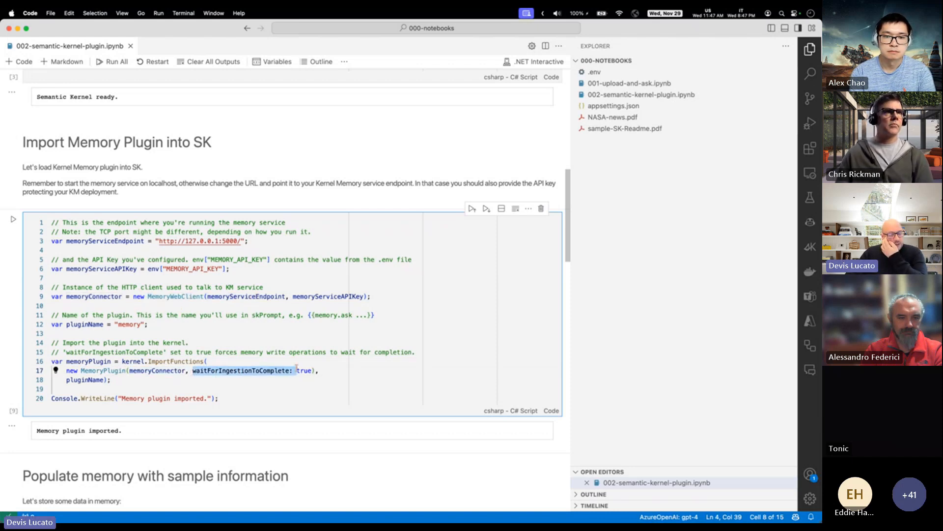
pyautogui.moveTo(303, 370)
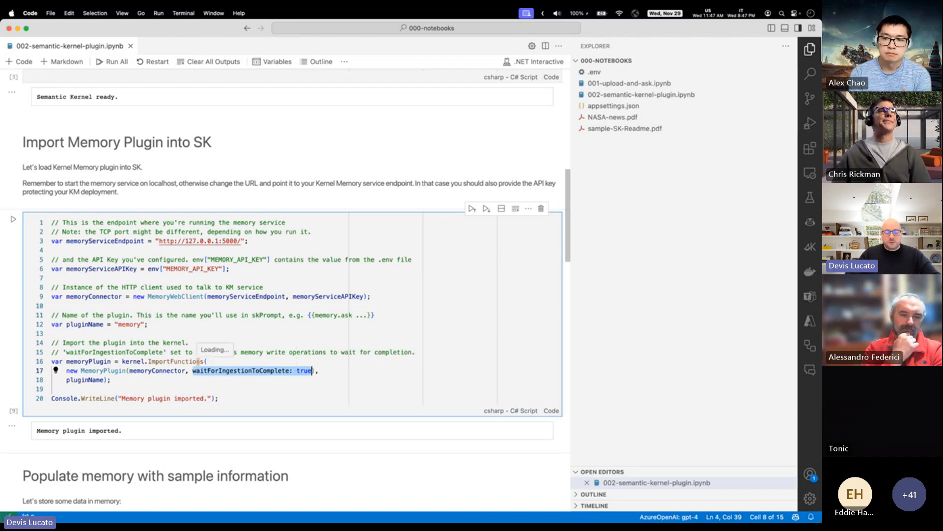
# Highlight the Orion description string saved to memory alongside NASA-news.pdf
pyautogui.scroll(-3)
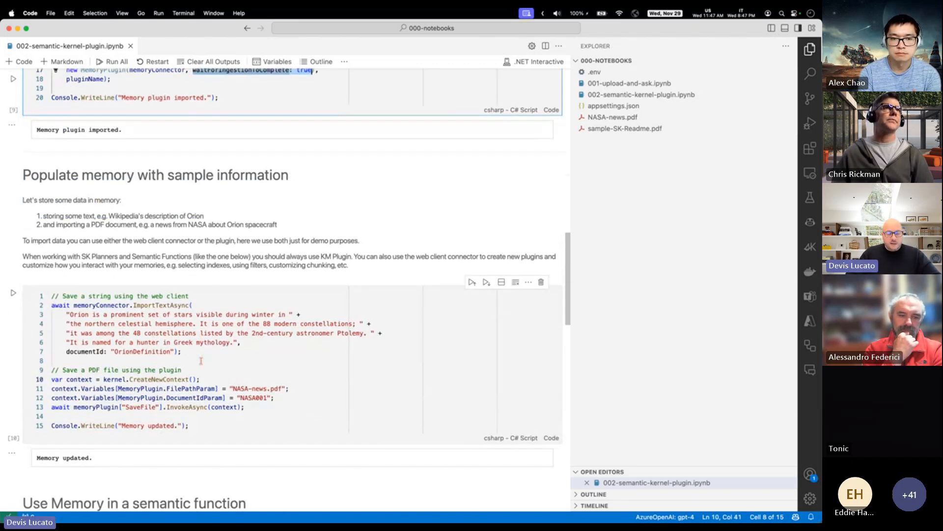
pyautogui.scroll(-3)
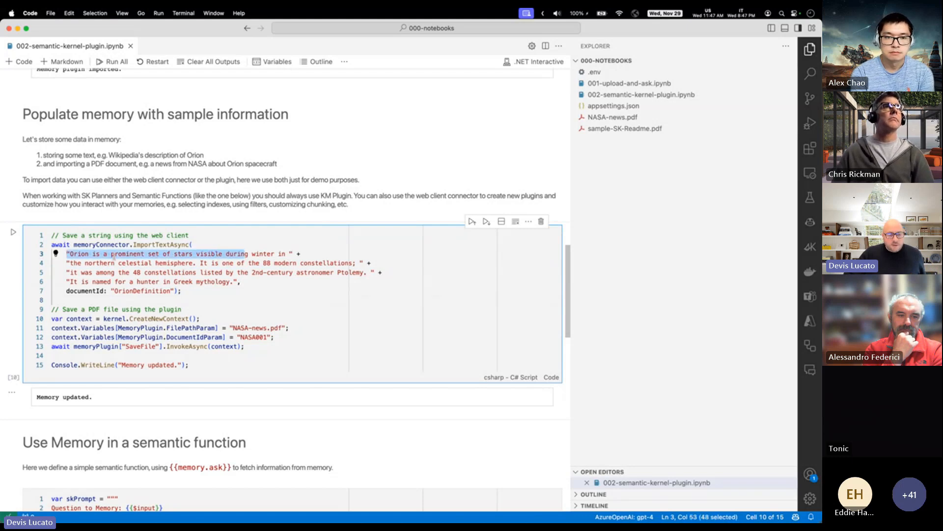
pyautogui.doubleClick(77, 254)
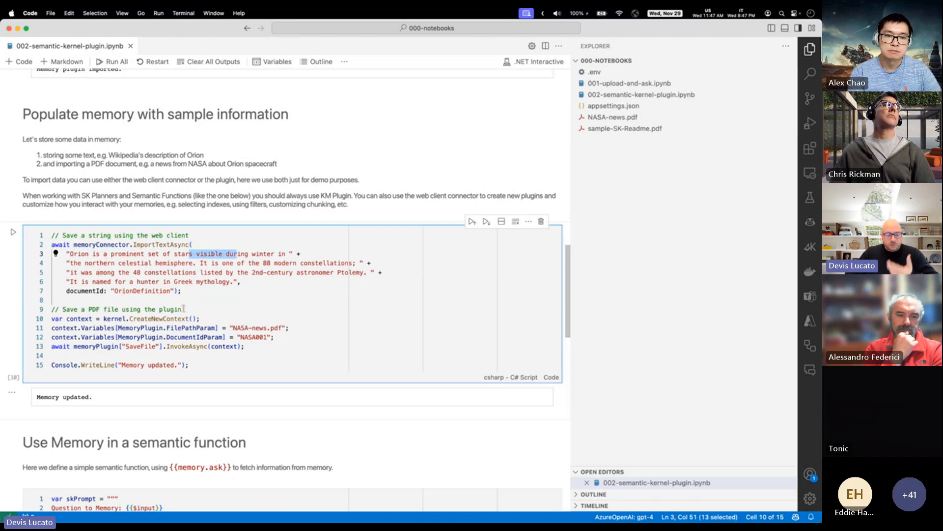
pyautogui.doubleClick(258, 327)
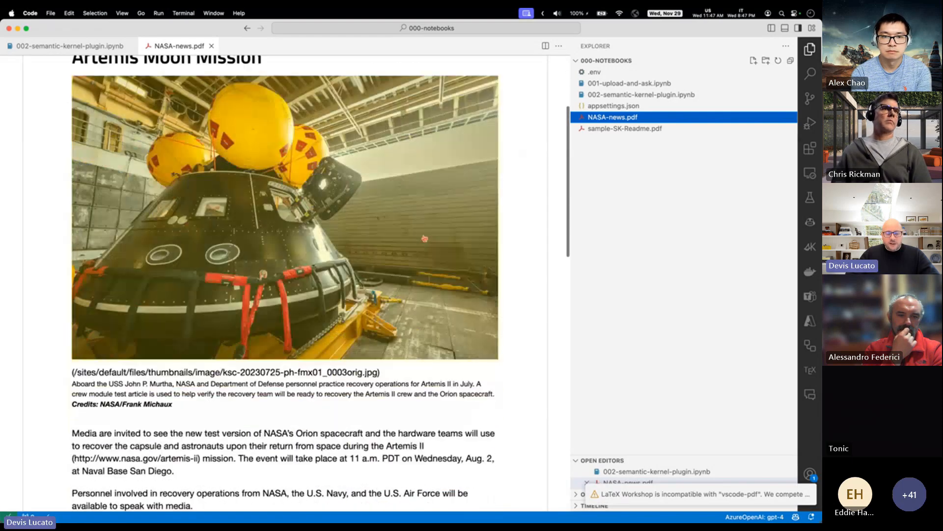
# Return from NASA-news.pdf to the 002-semantic-kernel-plugin notebook's Populate memory cell
pyautogui.scroll(-3)
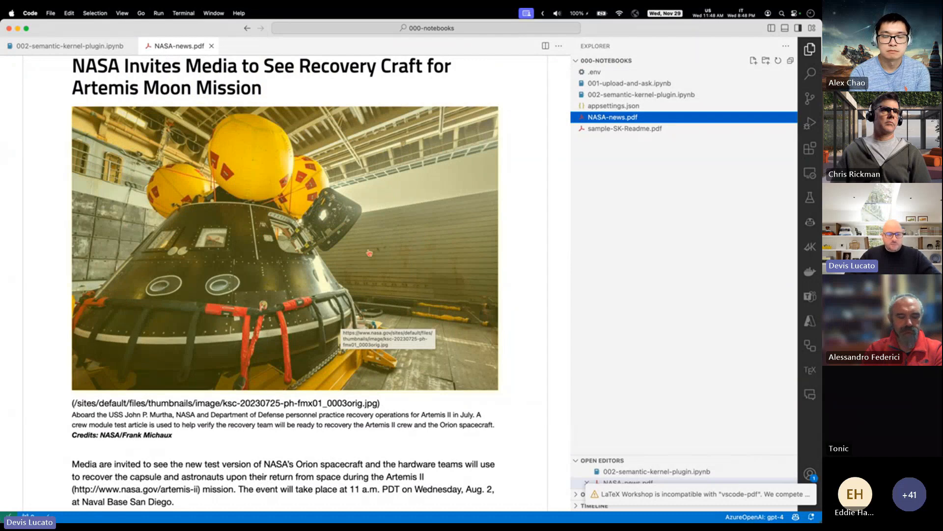
pyautogui.click(66, 46)
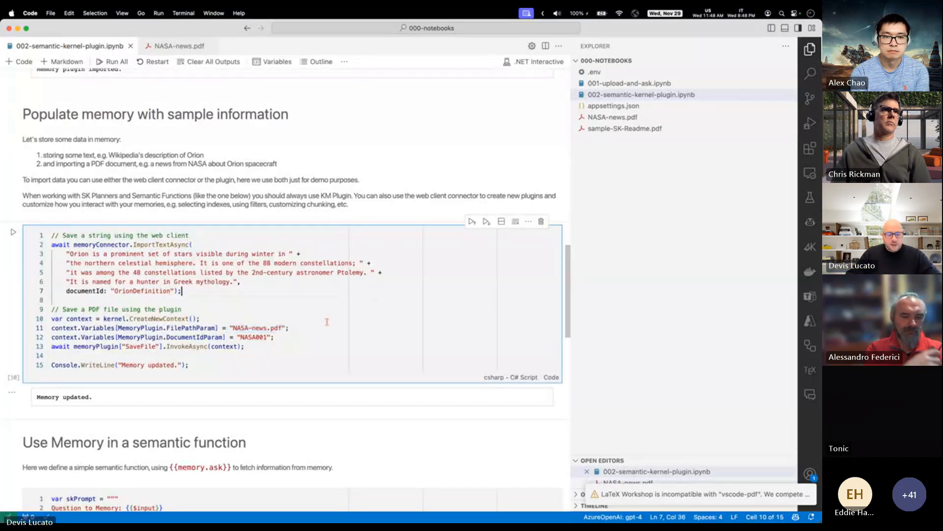
# Select SaveFile in the code cell, close NASA-news.pdf, and view the Orion semantic function answer
pyautogui.doubleClick(138, 346)
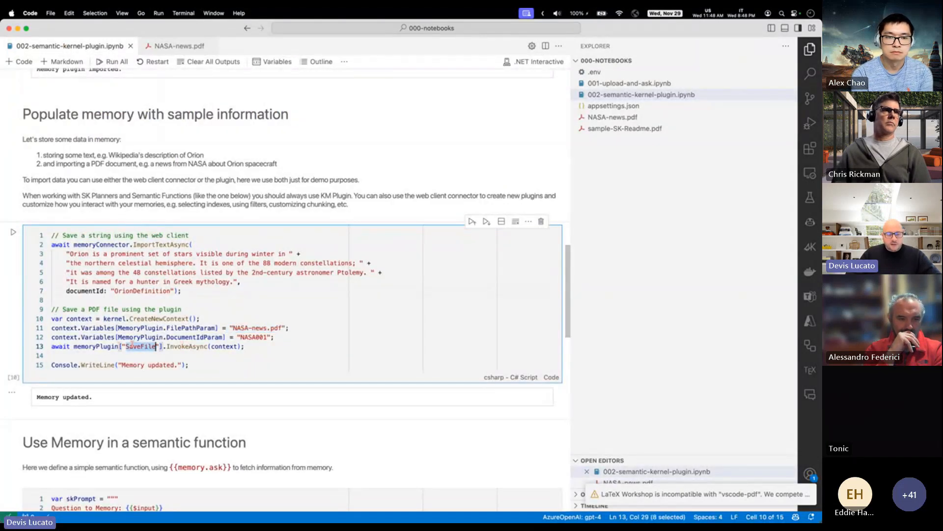
pyautogui.click(79, 347)
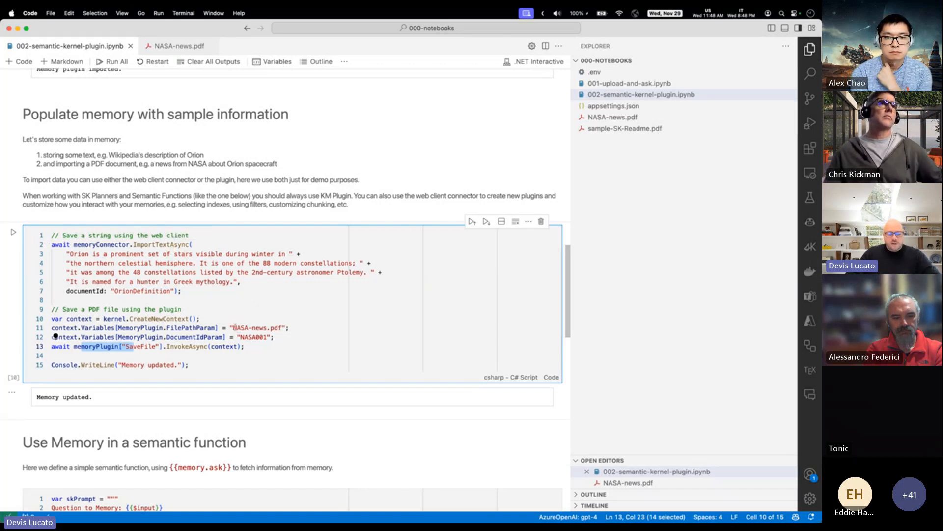
pyautogui.click(179, 47)
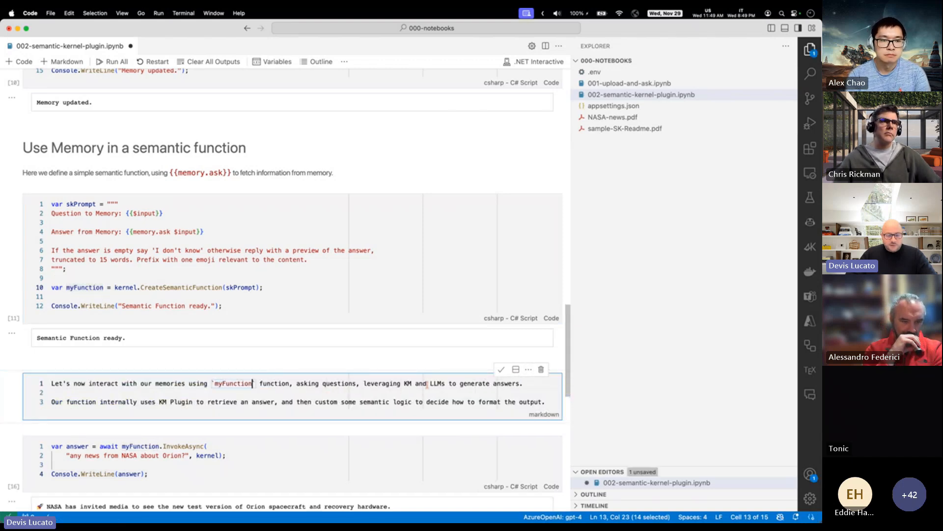
# Stop editing the explanatory cell and review the 'what is Orion?' query answers
pyautogui.click(442, 360)
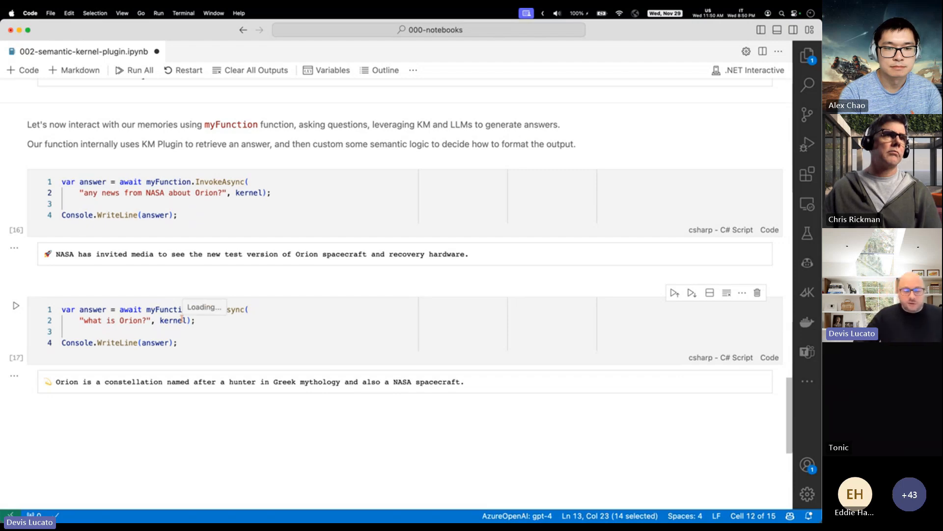
pyautogui.scroll(3)
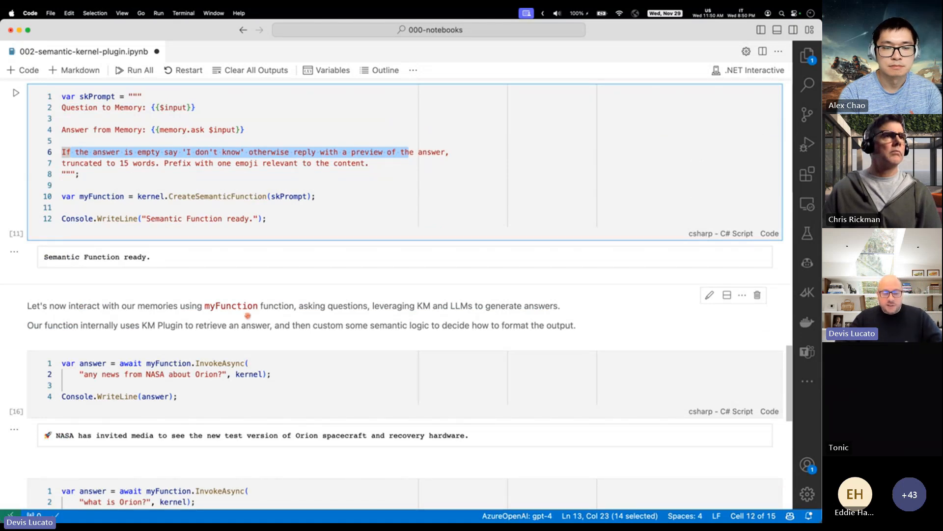
pyautogui.scroll(-3)
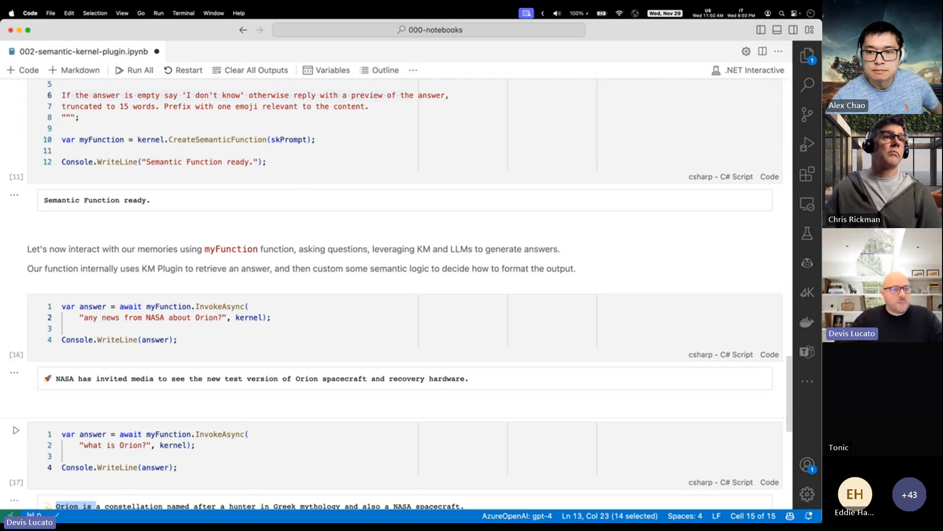
pyautogui.moveTo(390, 258)
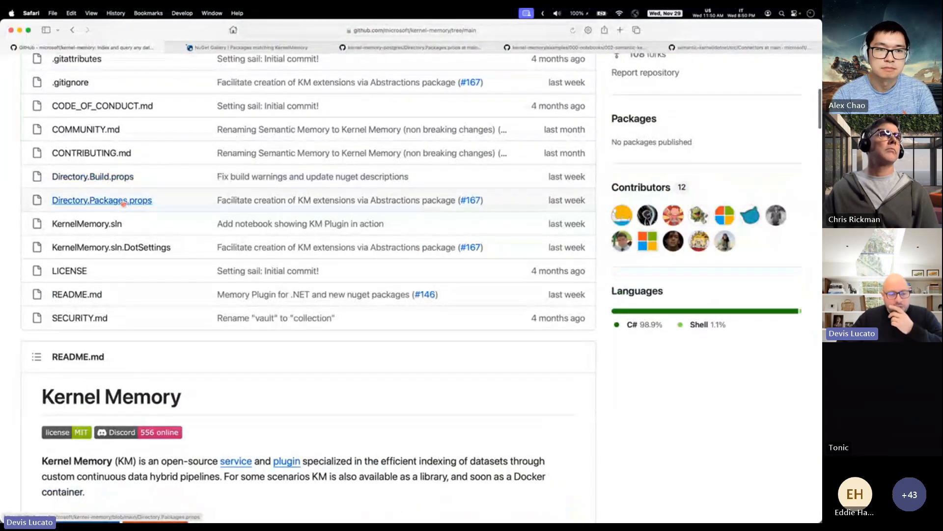
# Review Directory.Packages.props package versions, noting Azure.Search.Documents, then return to the repo home
pyautogui.click(101, 199)
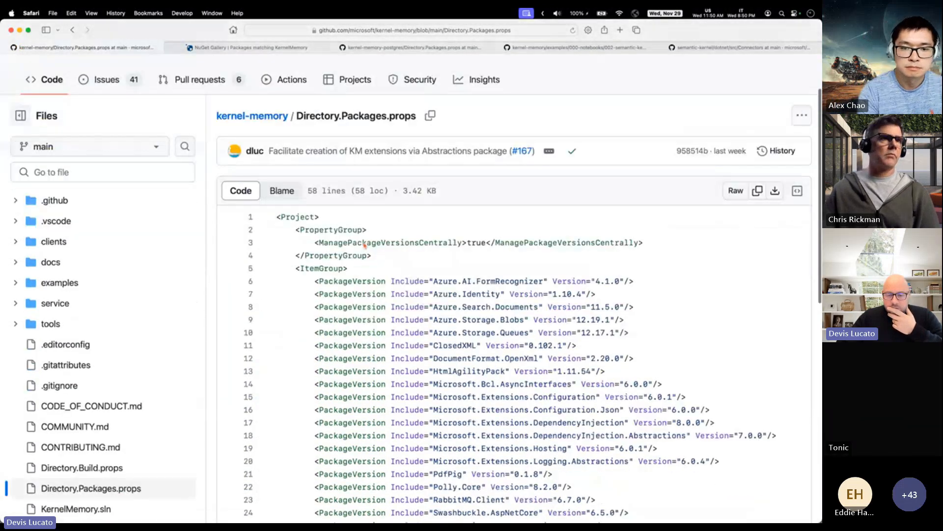
pyautogui.scroll(-3)
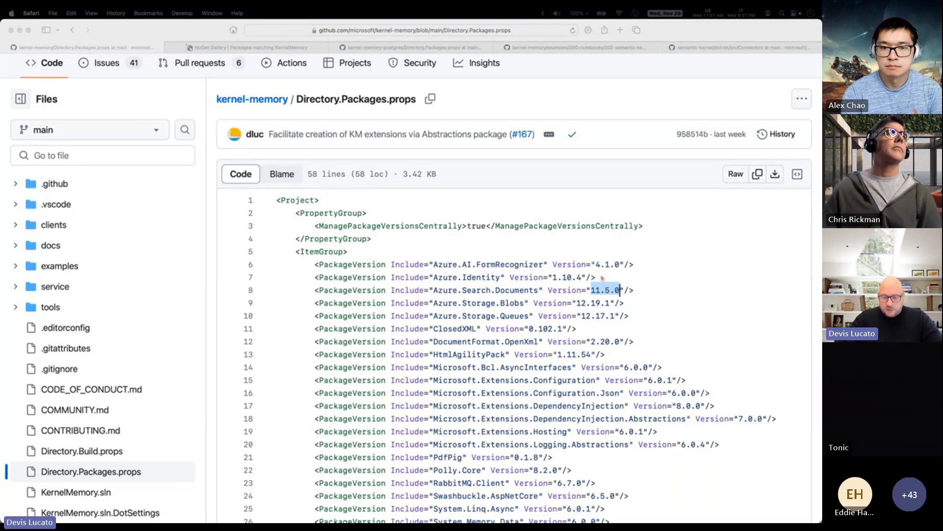
pyautogui.scroll(-3)
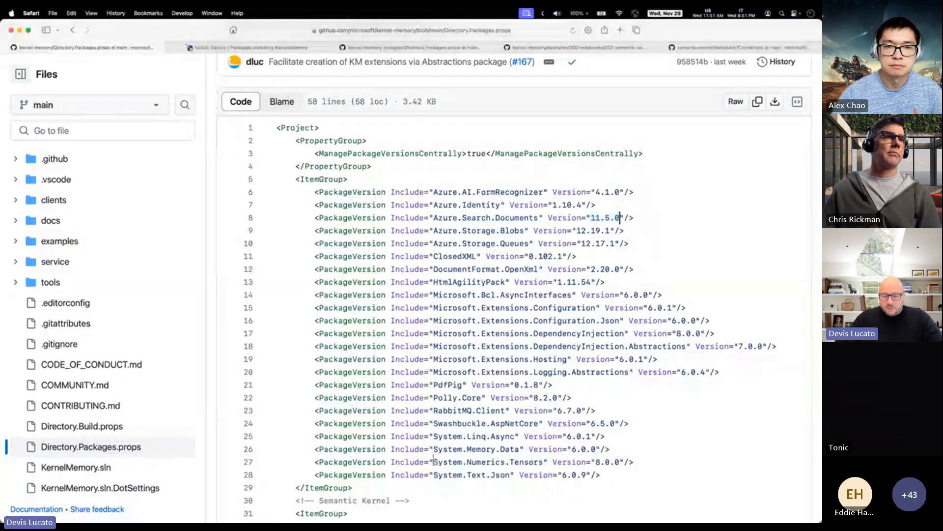
pyautogui.doubleClick(487, 462)
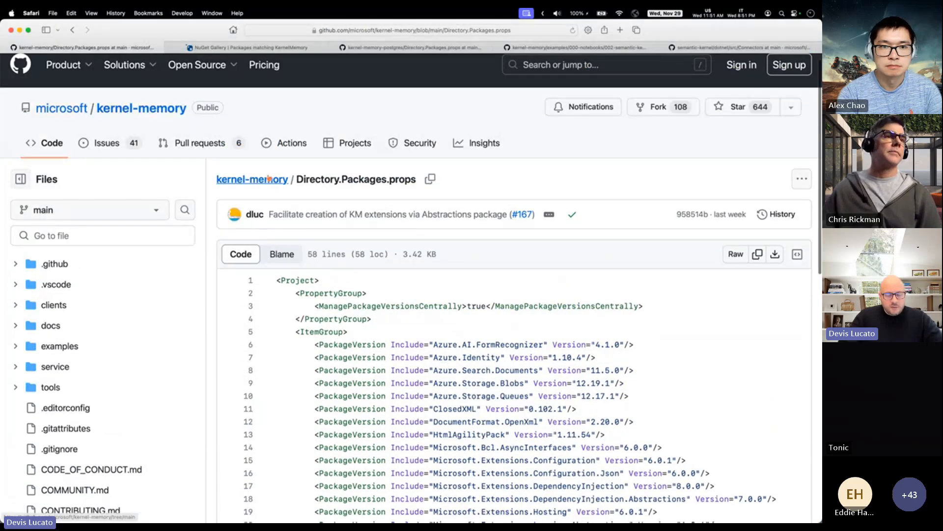
pyautogui.click(251, 179)
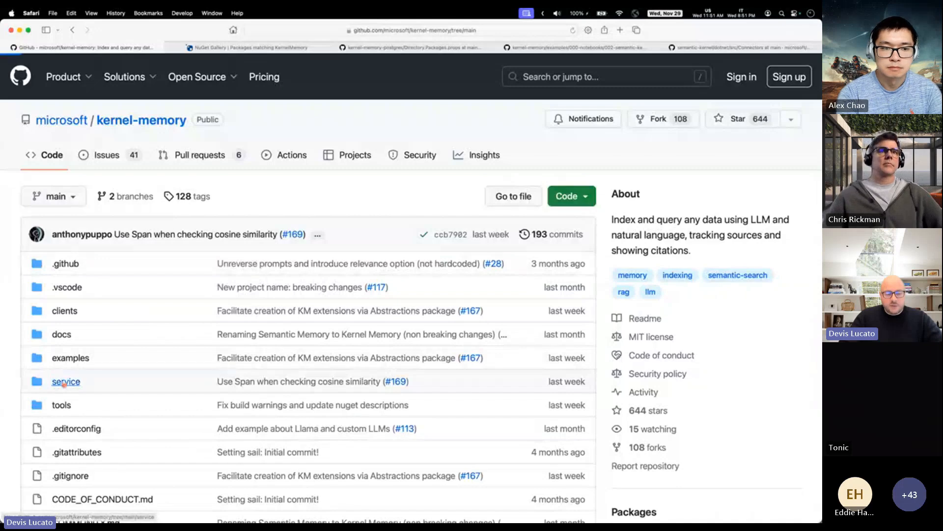
# Read the answer-with-facts.txt prompt under service/Core/Prompts and return to the repository home
pyautogui.click(66, 381)
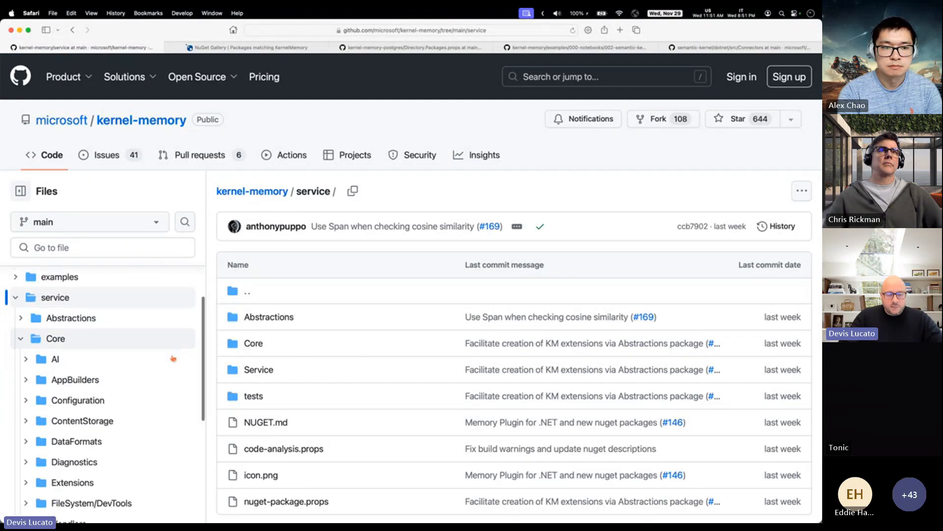
pyautogui.scroll(-3)
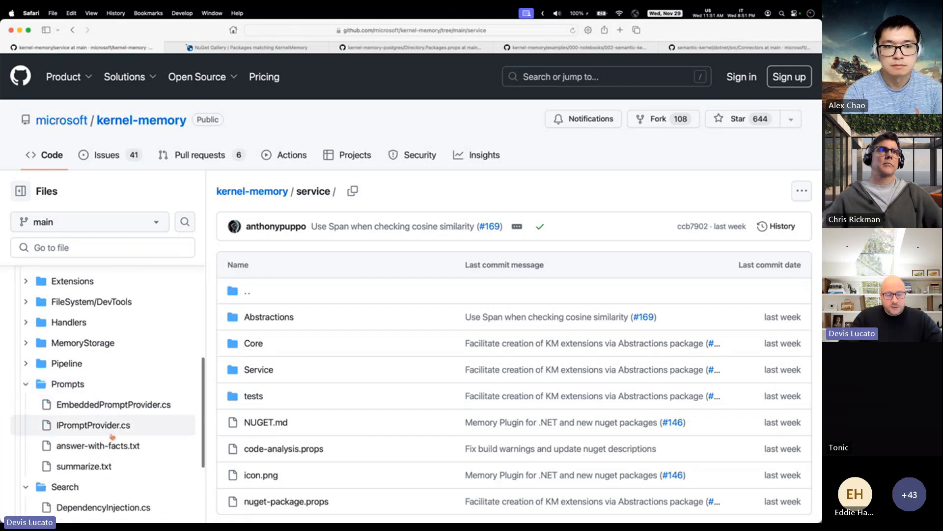
pyautogui.click(97, 445)
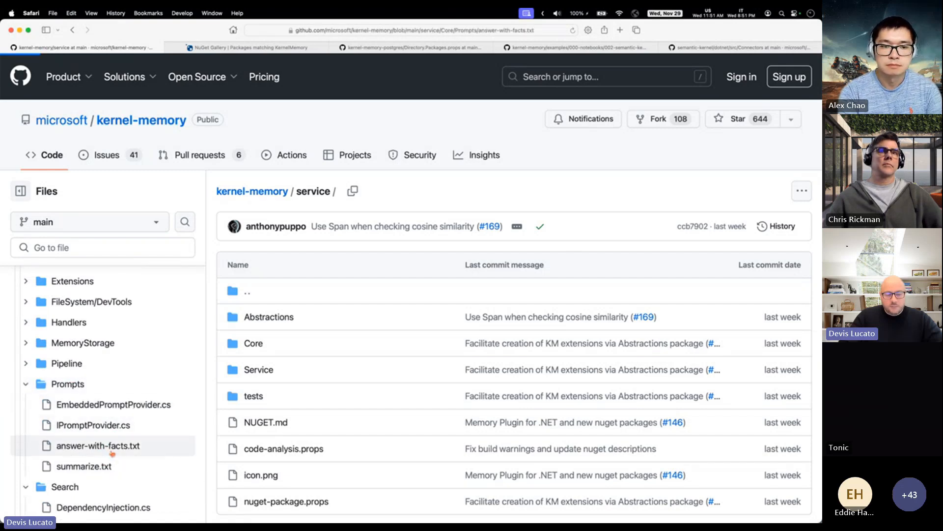
pyautogui.click(97, 445)
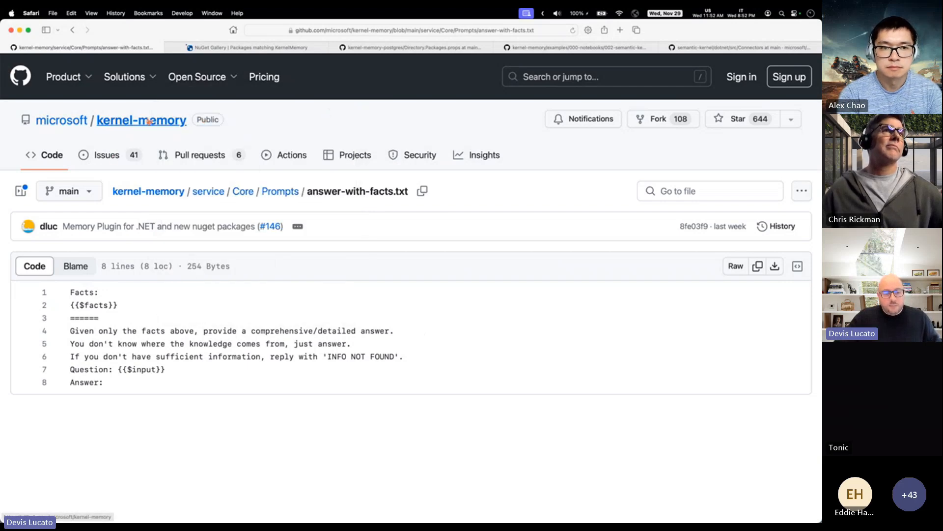
pyautogui.click(141, 119)
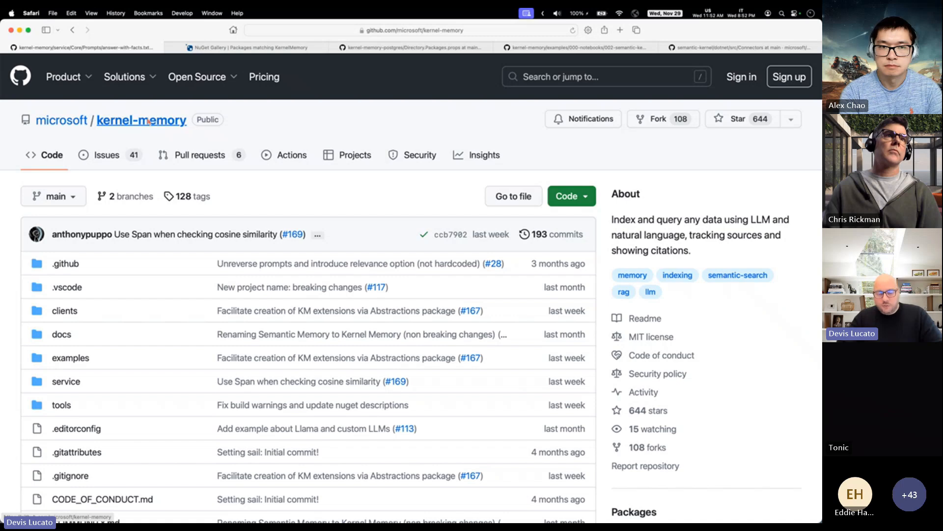
pyautogui.moveTo(291, 203)
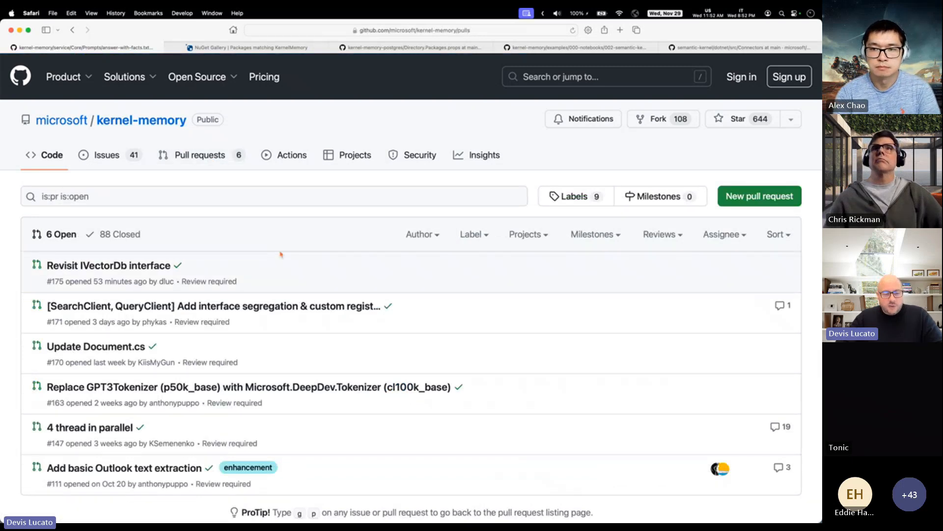
# Read PR #175 'Revisit IVectorDb interface' Files changed diff renaming IVectorDb to IMemoryDb
pyautogui.click(108, 265)
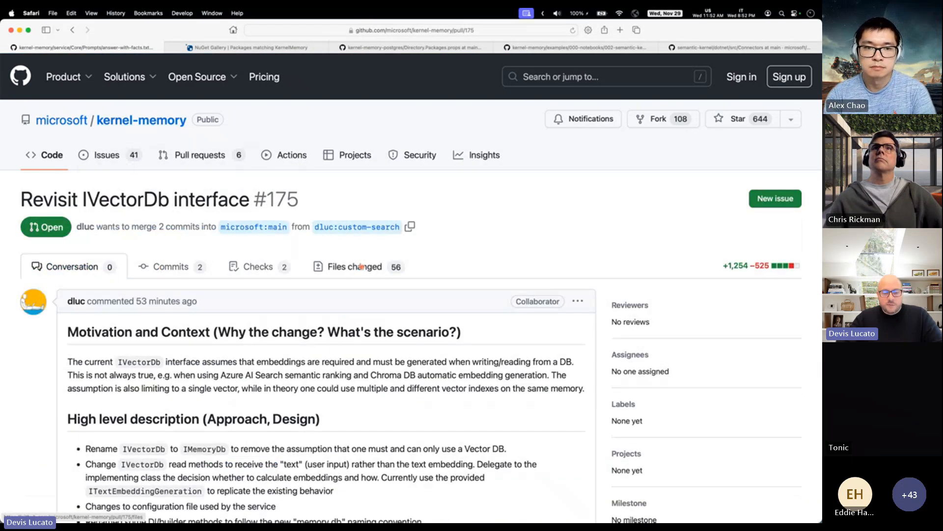
pyautogui.click(353, 266)
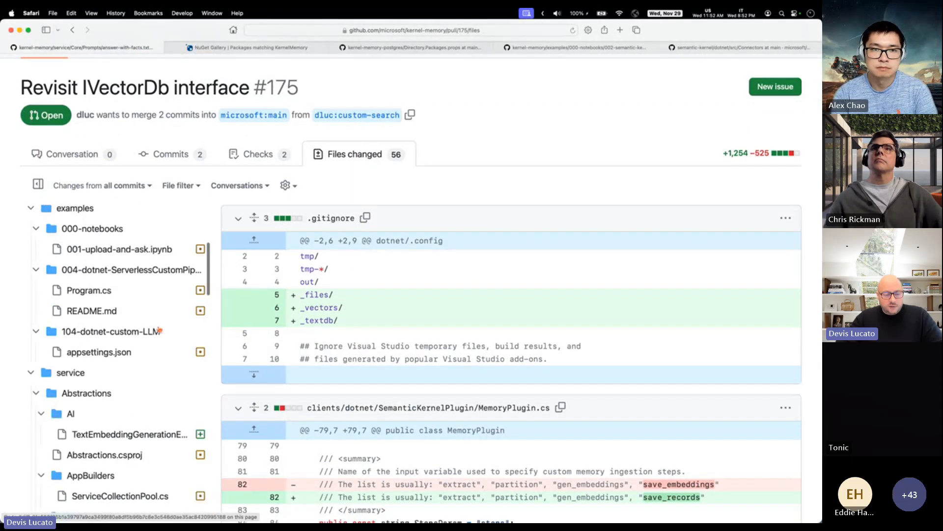
pyautogui.scroll(-3)
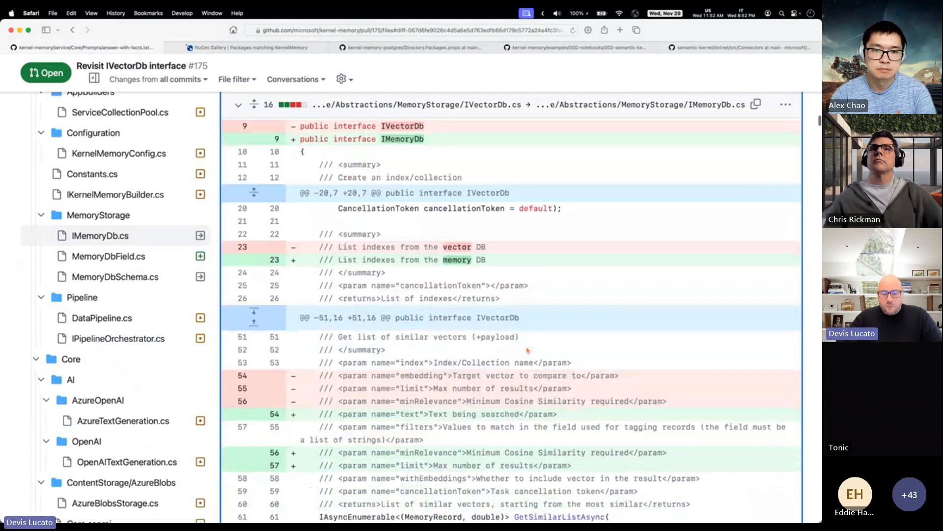
pyautogui.scroll(-3)
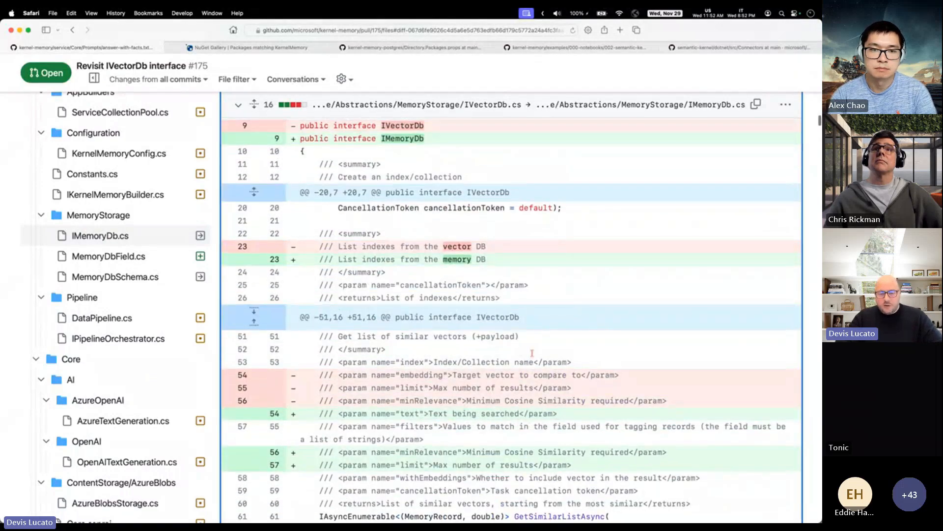
pyautogui.scroll(-3)
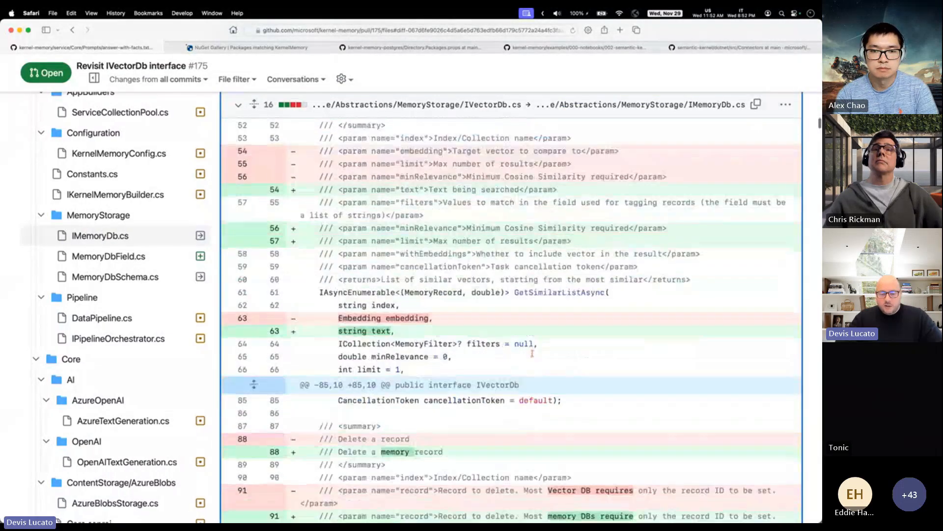
pyautogui.scroll(-3)
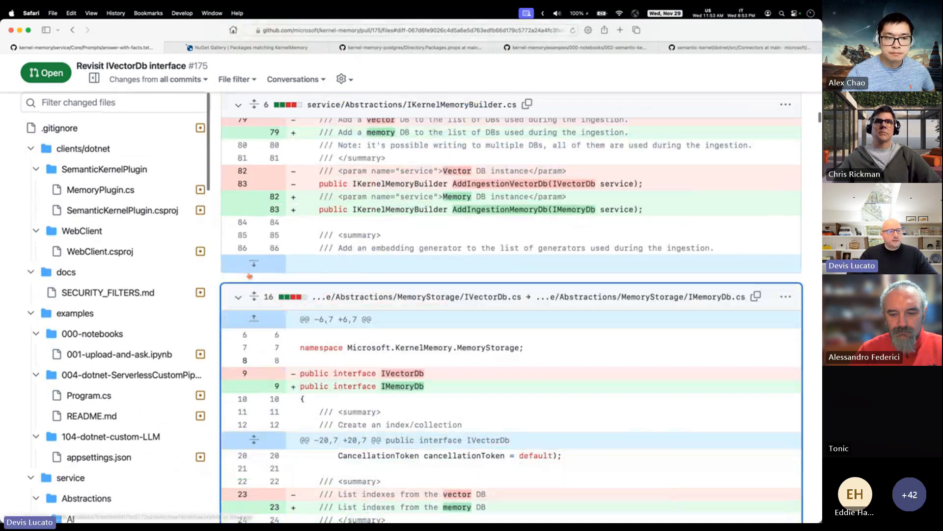
pyautogui.scroll(-3)
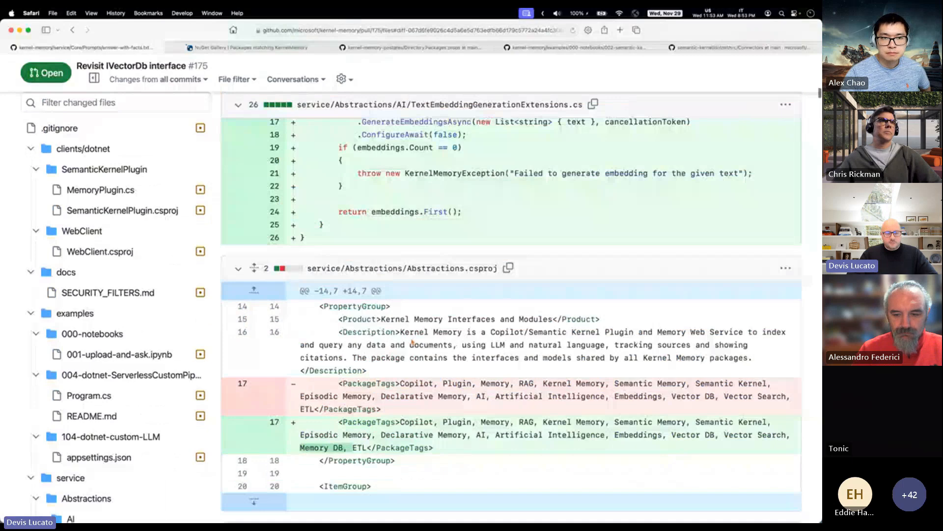